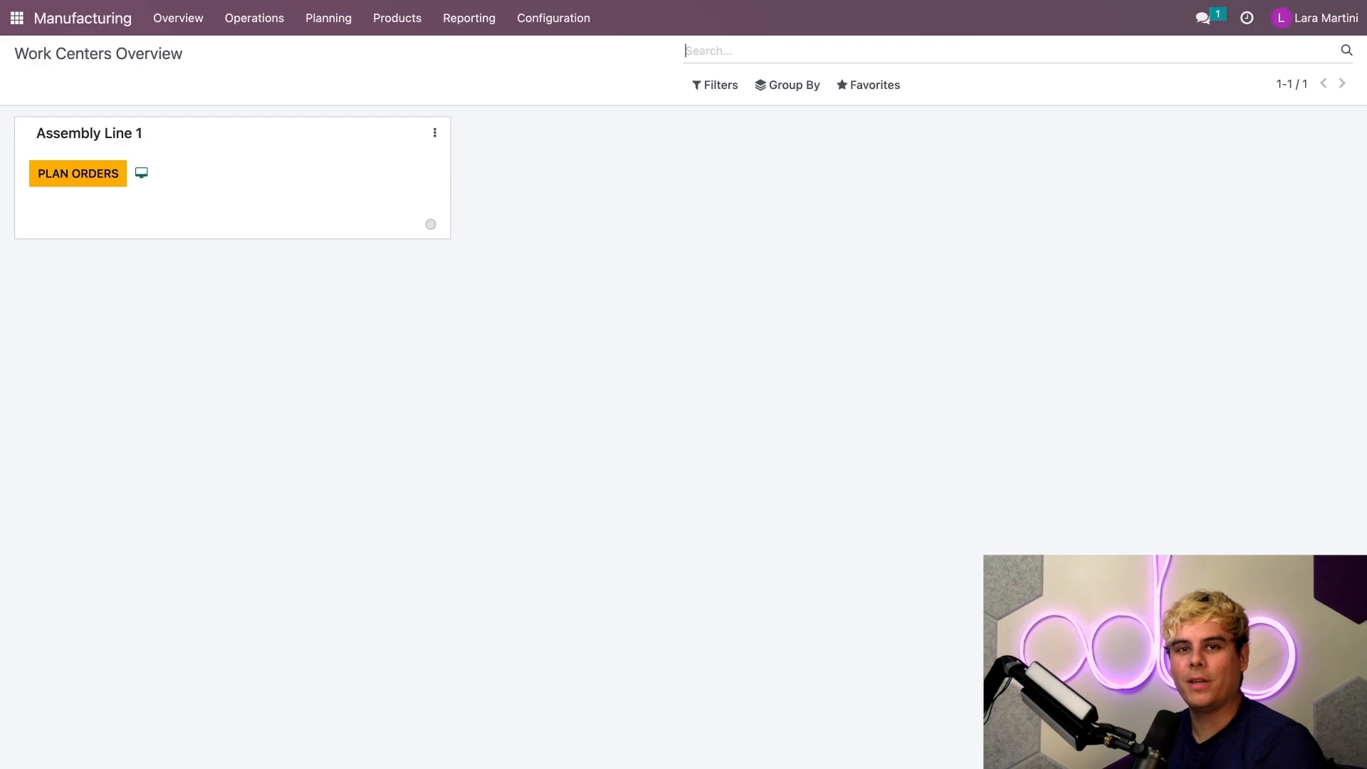
# - Reach the Prime toy bill of materials through Products > Bills of Materials
pyautogui.click(397, 17)
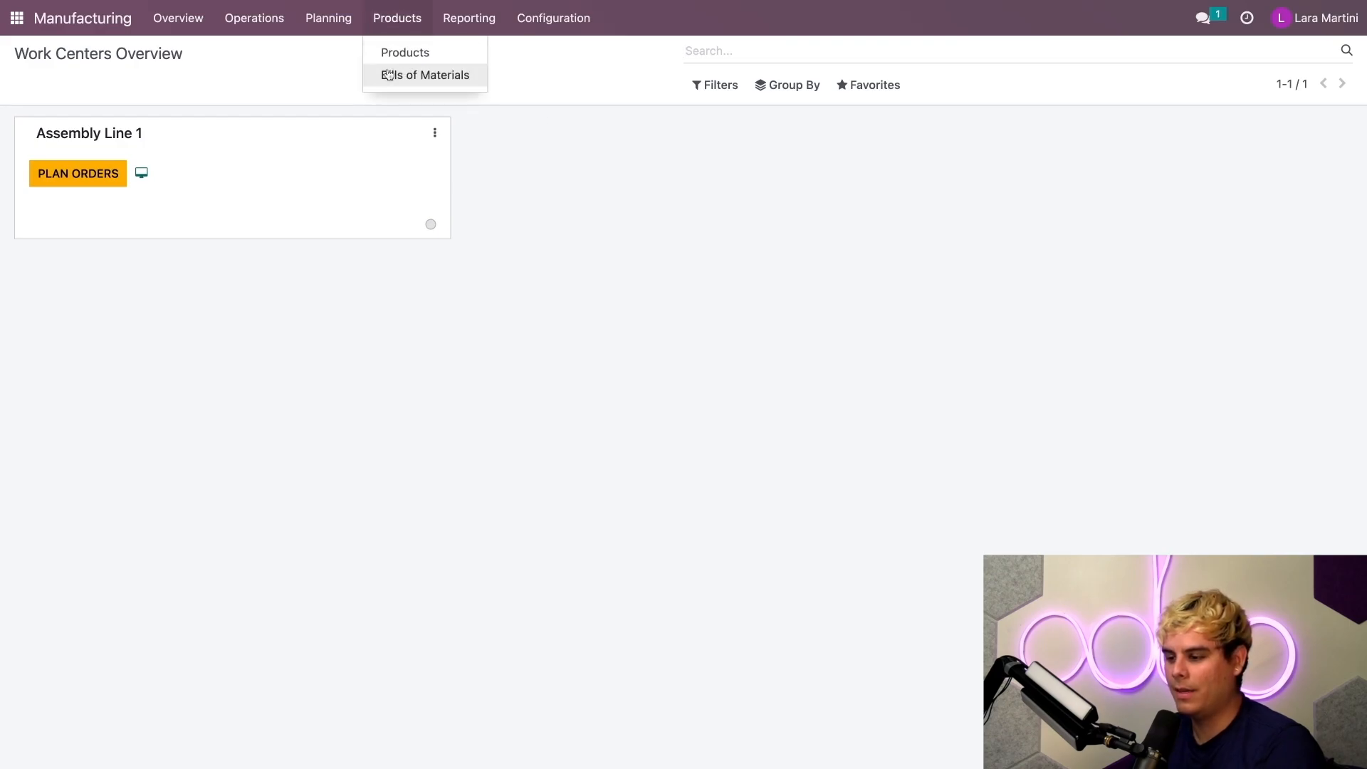
pyautogui.click(425, 76)
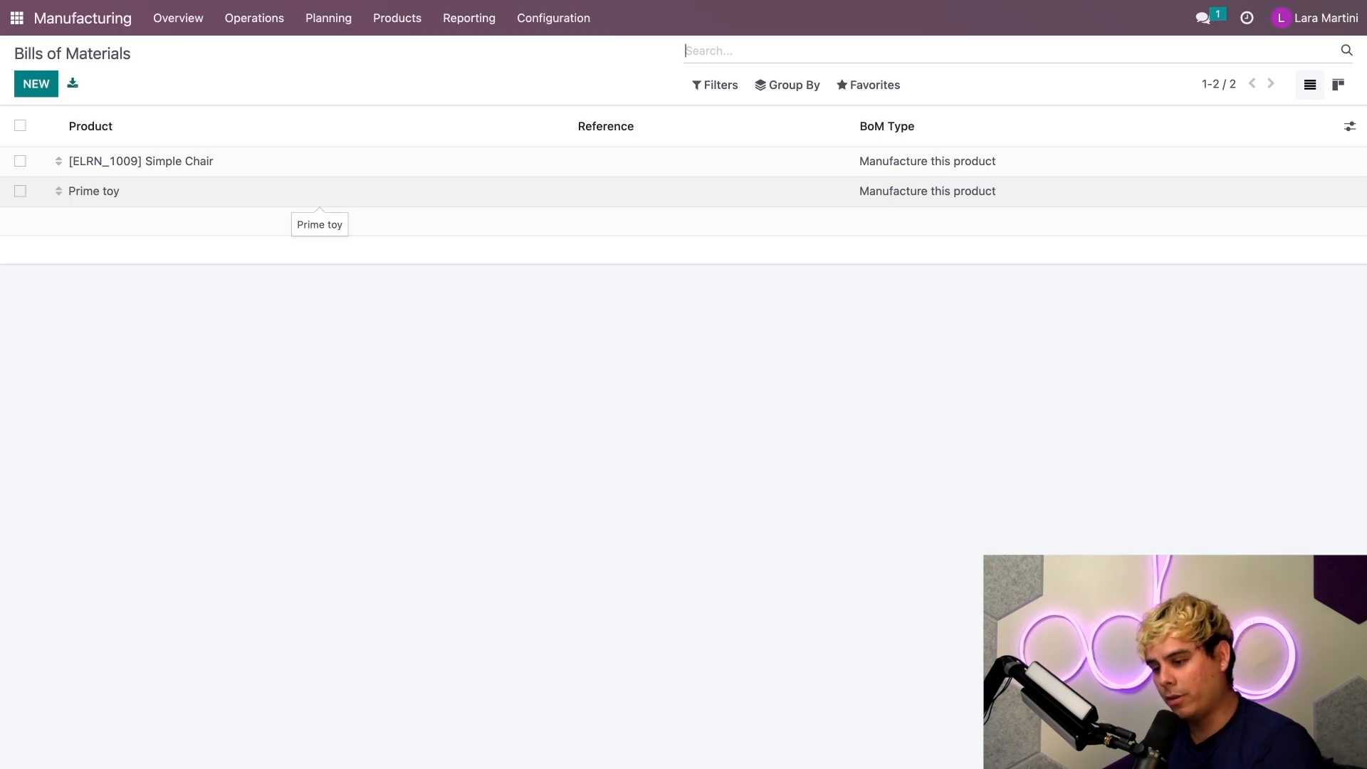
pyautogui.click(94, 191)
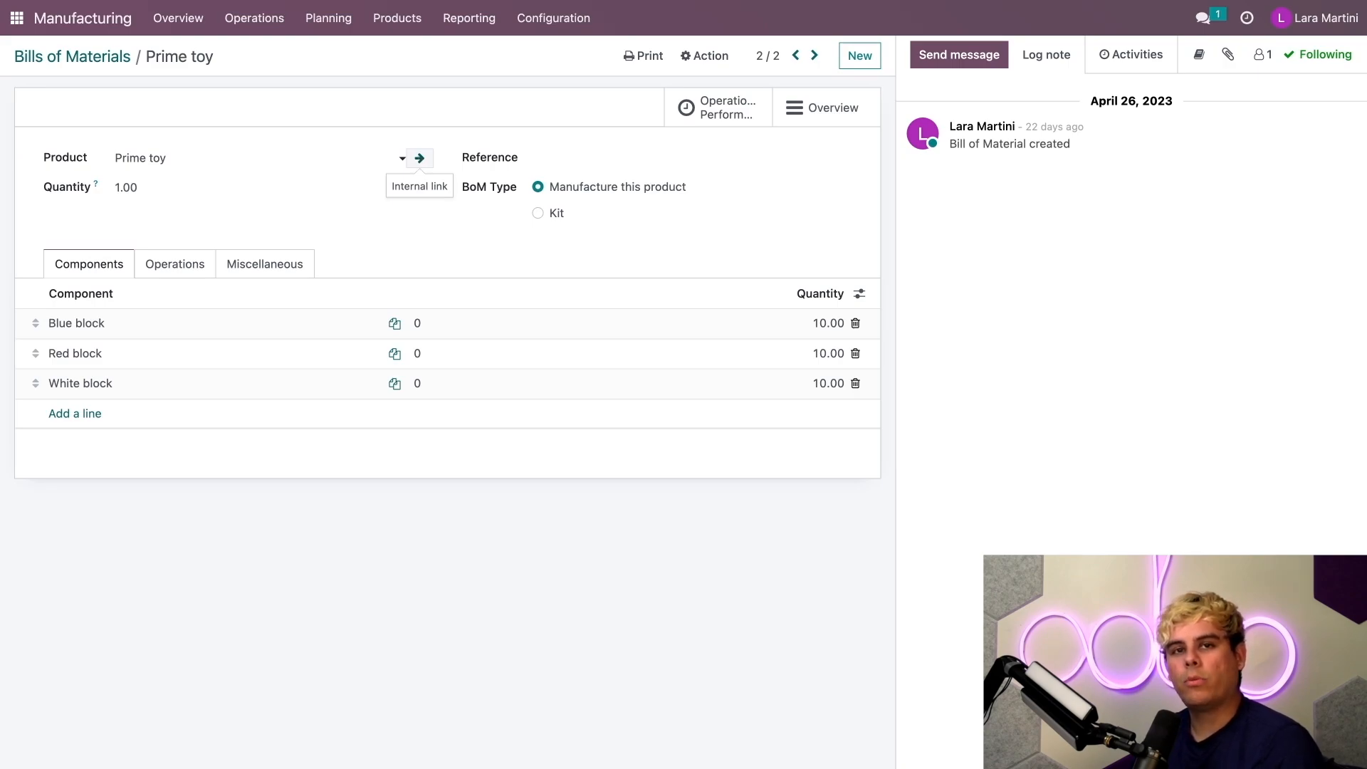
pyautogui.click(418, 158)
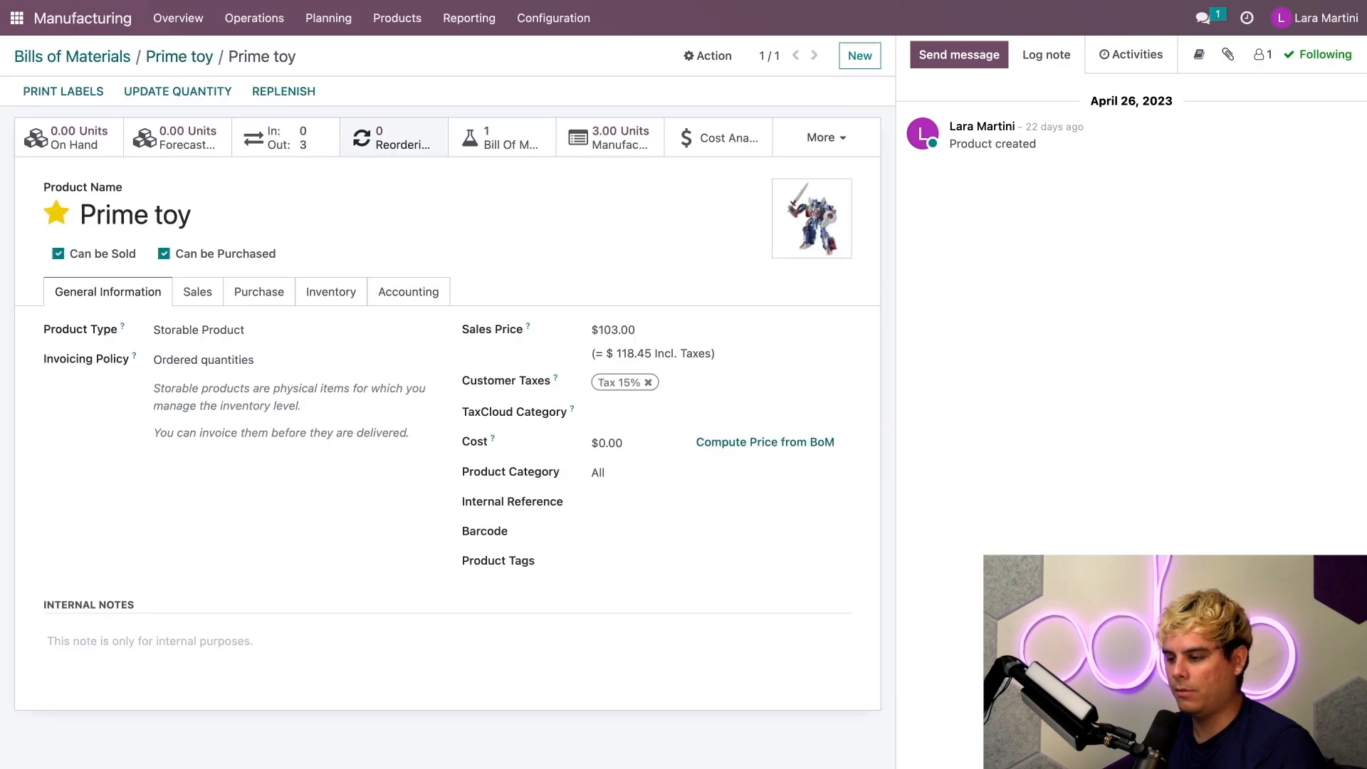
pyautogui.click(330, 290)
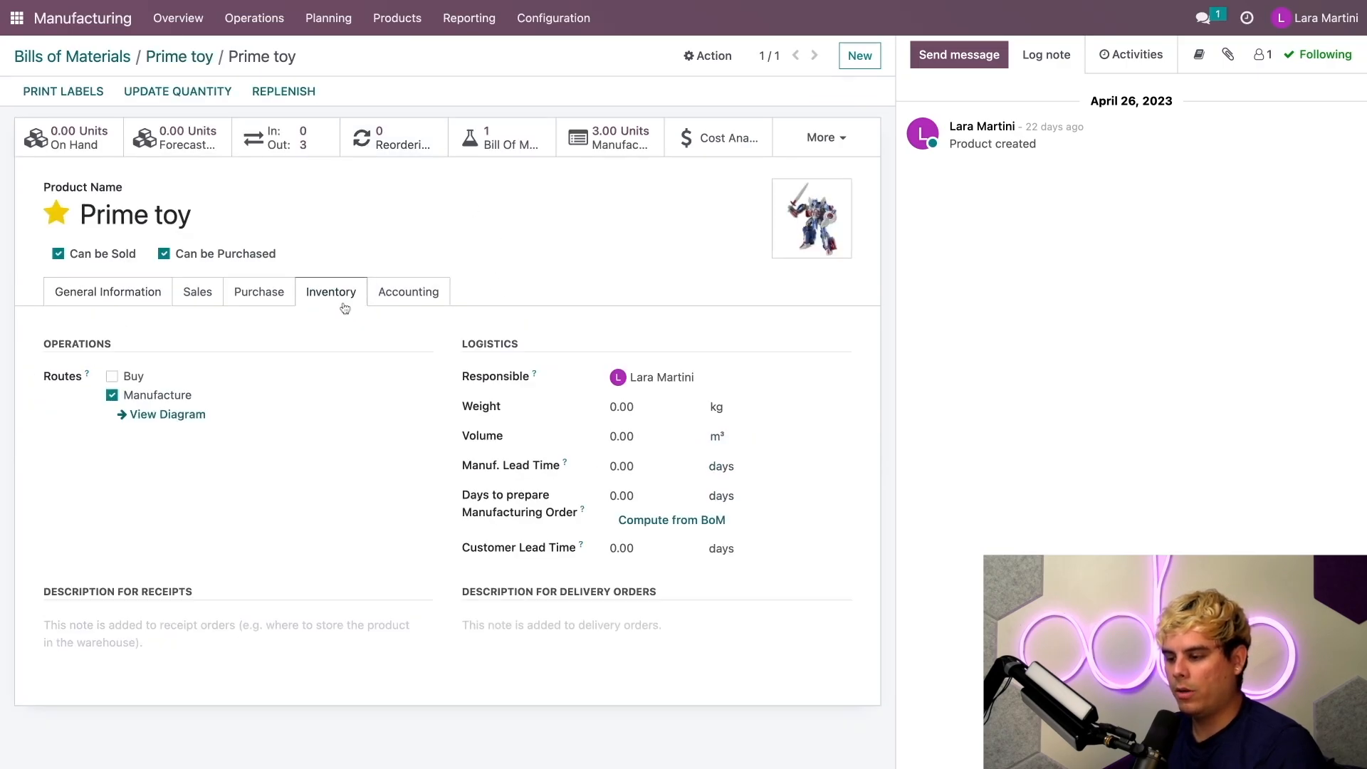
pyautogui.moveTo(250, 399)
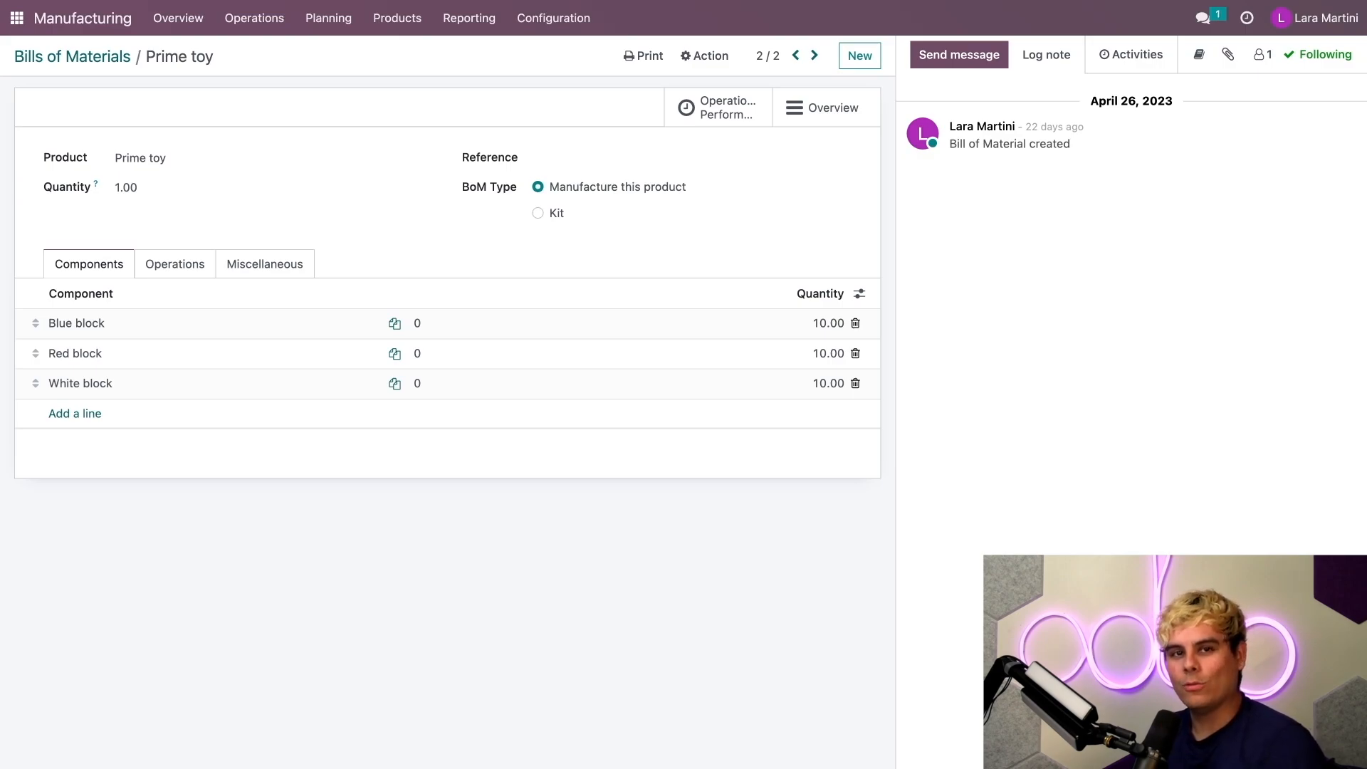
# - From the Blue block line, review its Inventory and Purchase details and show its empty reordering rules
pyautogui.click(77, 323)
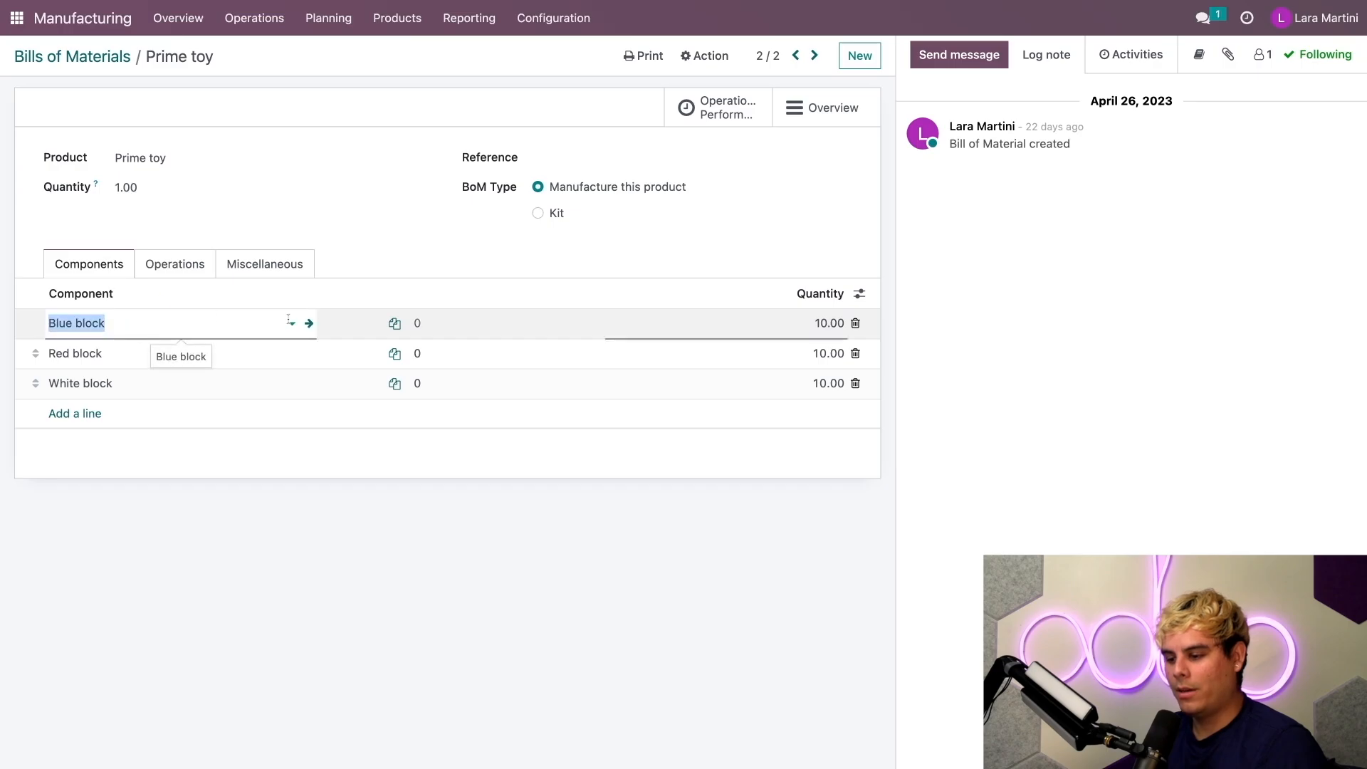
pyautogui.click(307, 324)
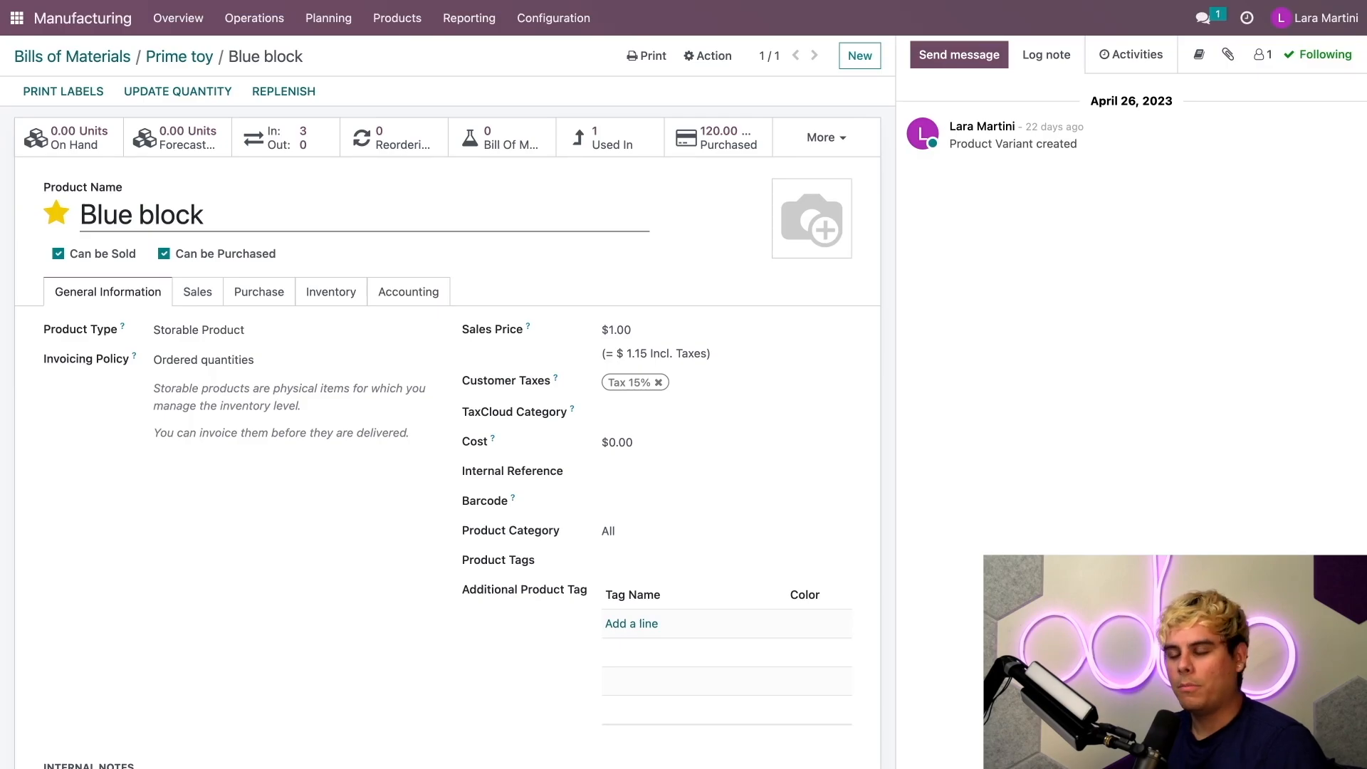
pyautogui.click(330, 290)
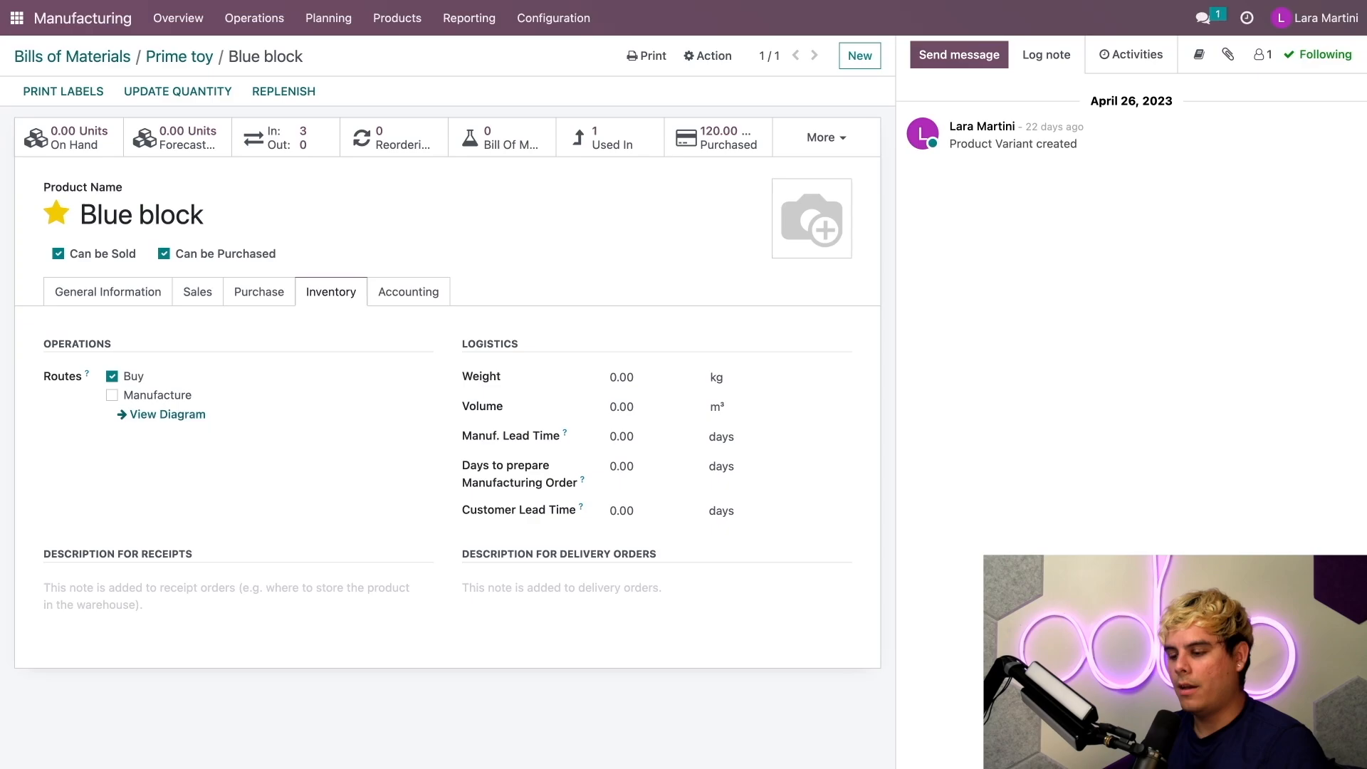
pyautogui.click(258, 291)
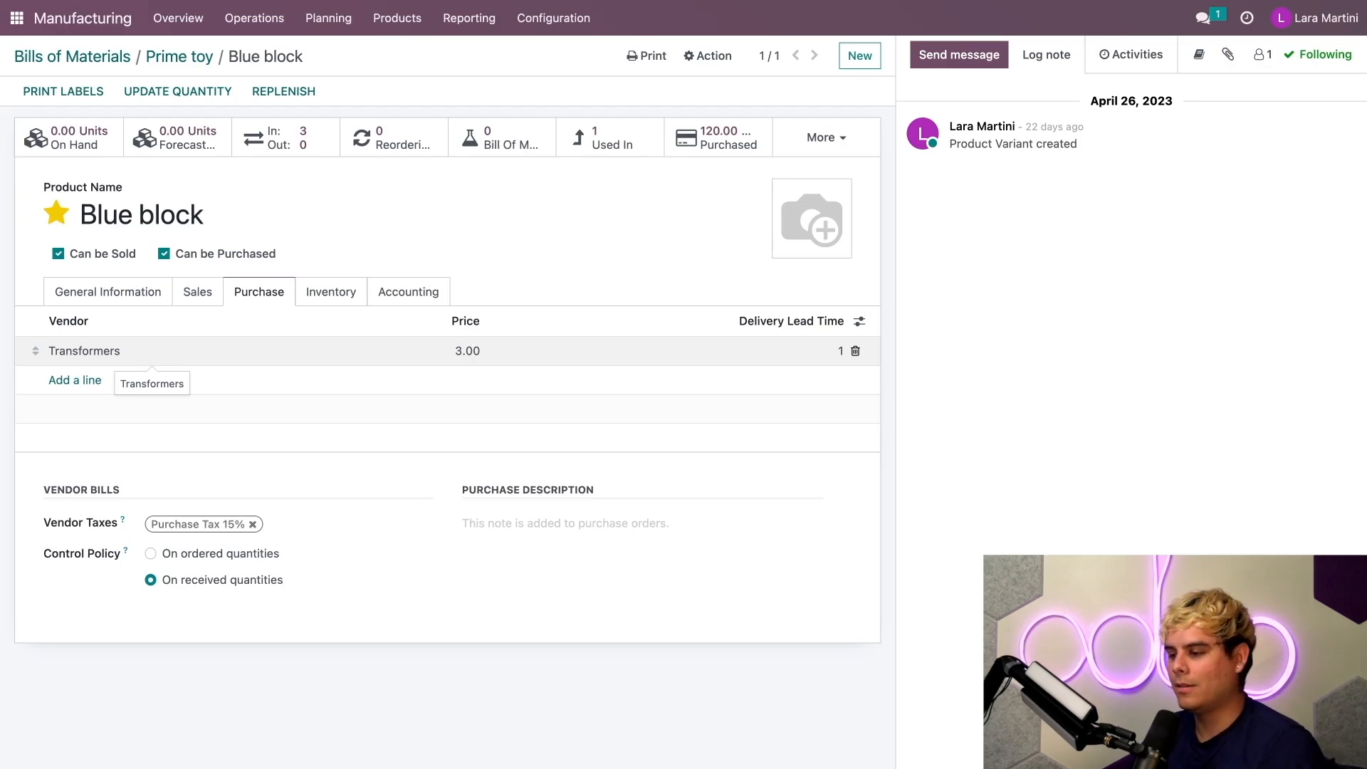
pyautogui.click(393, 136)
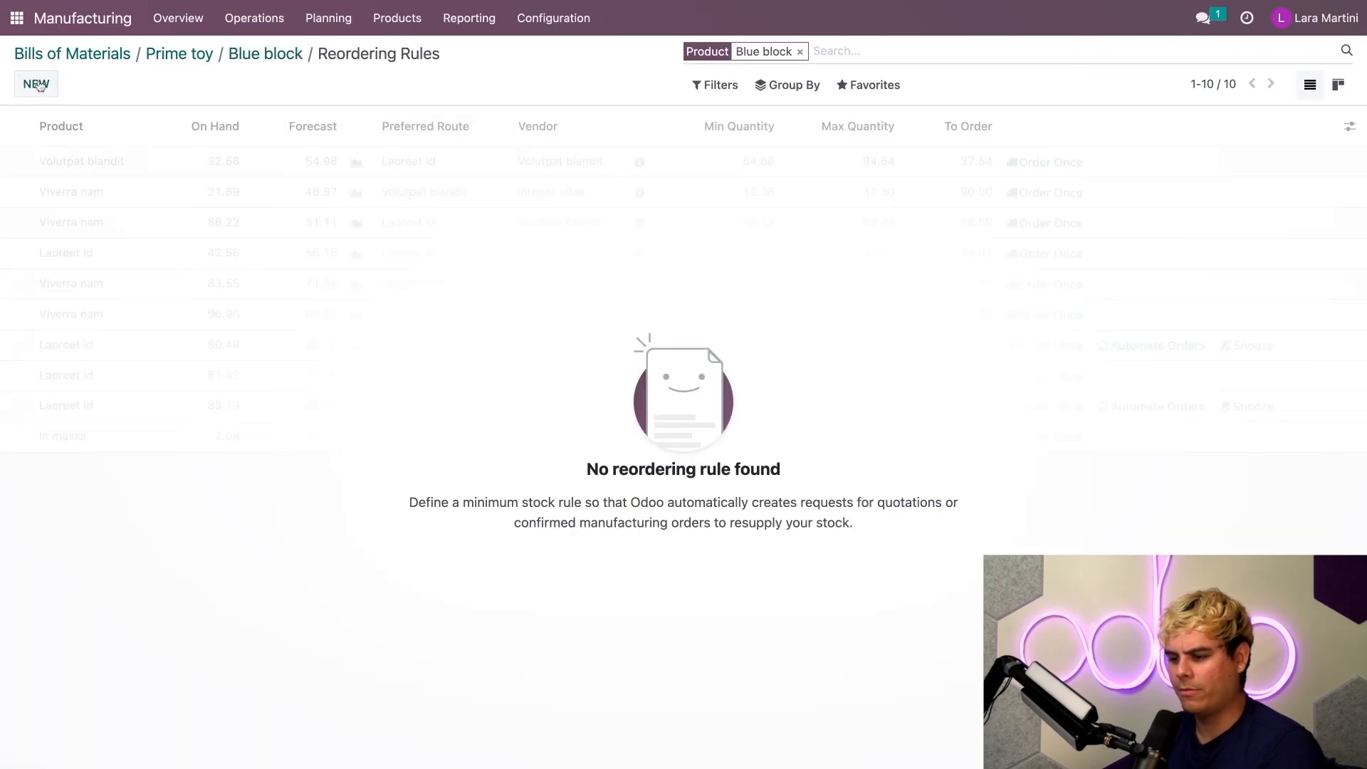
# - Save a Blue block reordering rule with minimum 10 and maximum 30, then return to the Prime toy bill
pyautogui.click(34, 84)
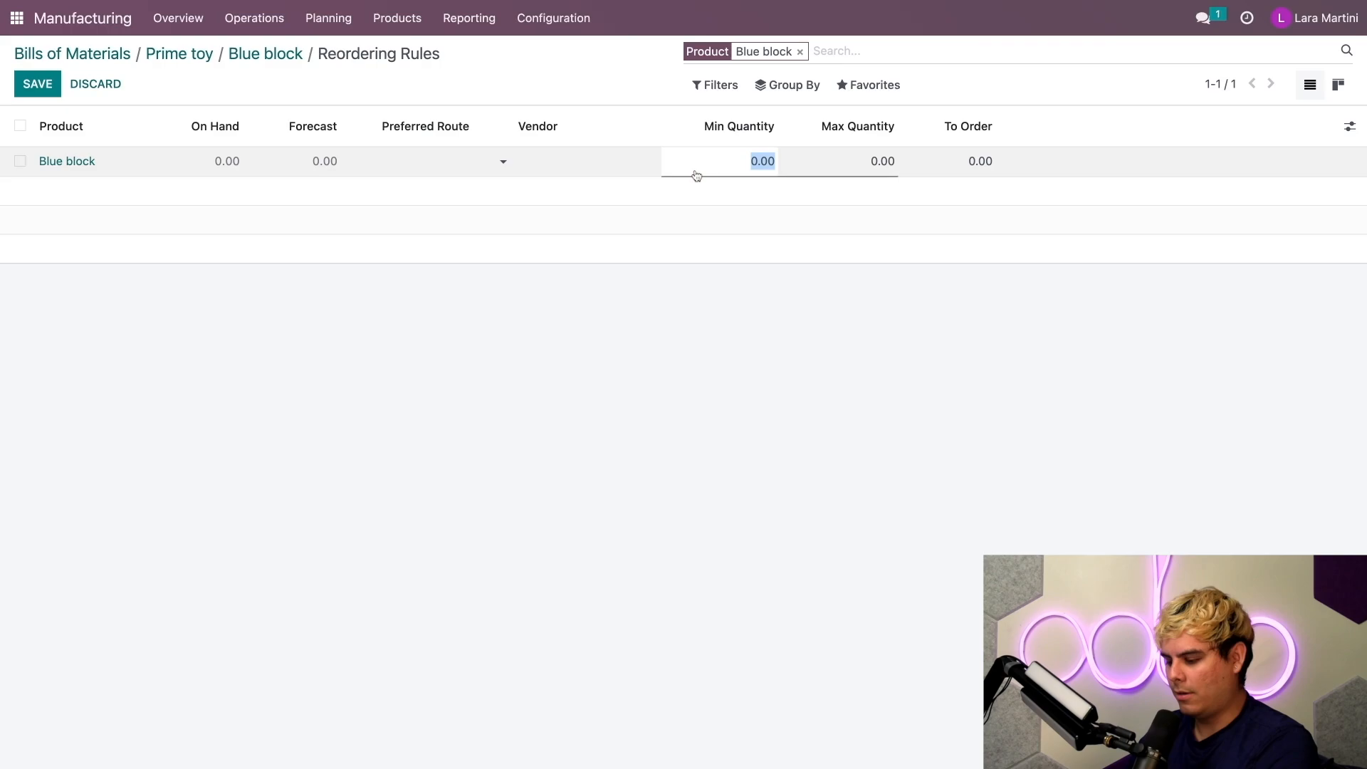
pyautogui.write('3')
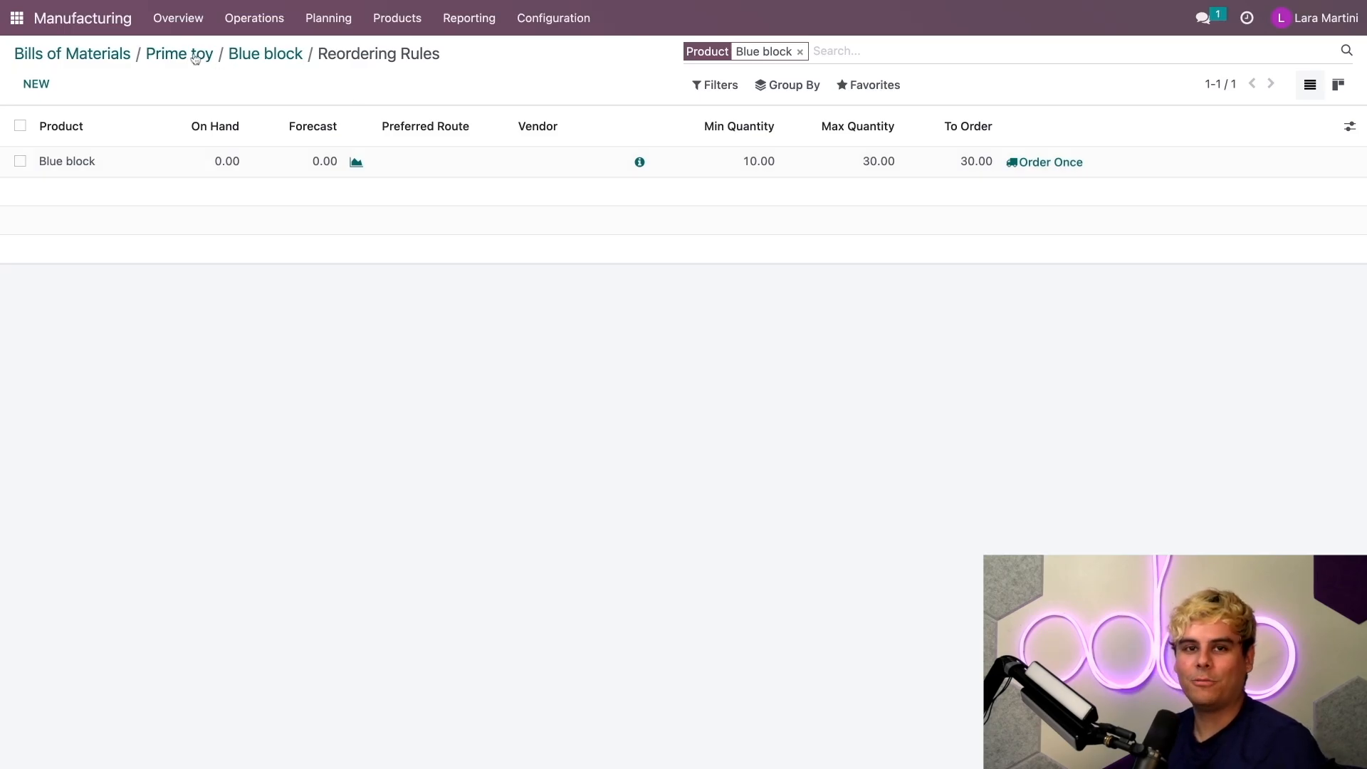
pyautogui.click(179, 53)
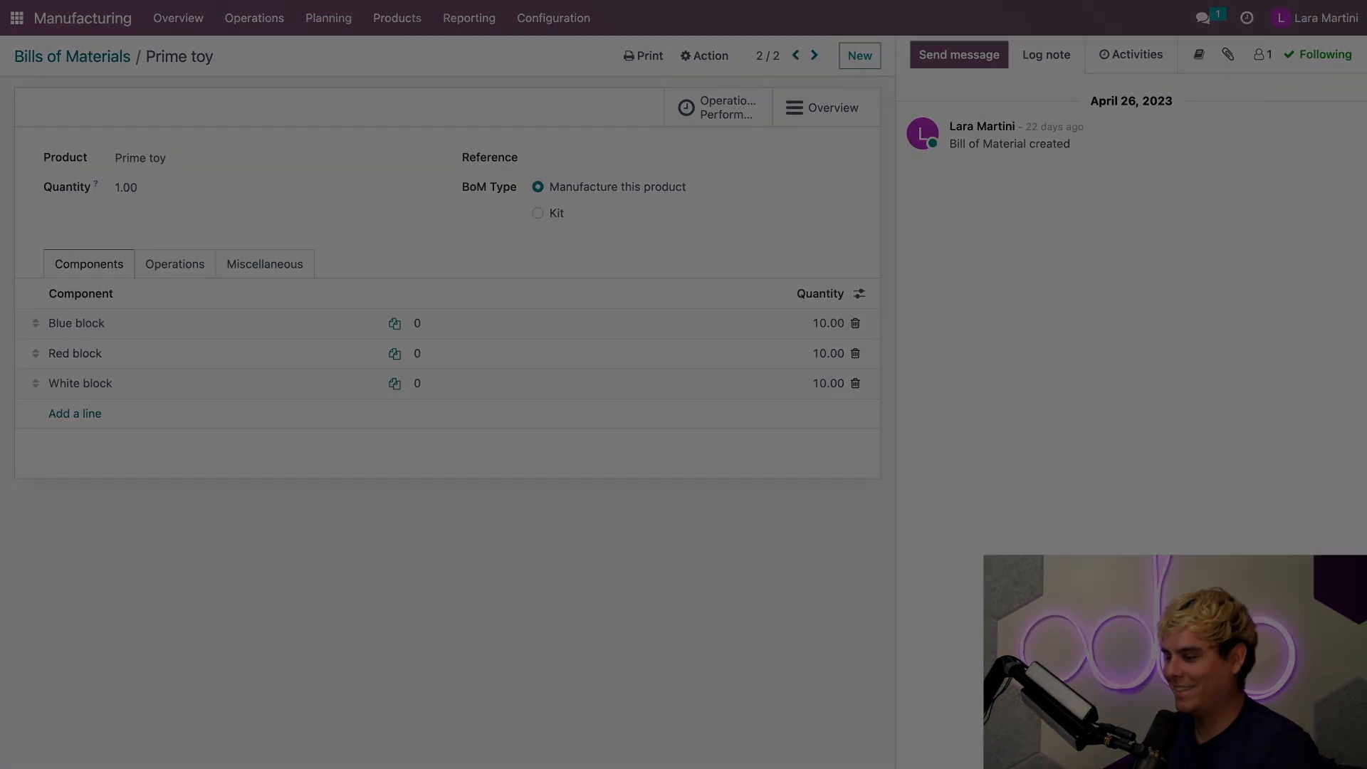
# - Confirm a new sales order S00015 for Sam Witwicky with one Prime toy at $118.45
pyautogui.click(15, 17)
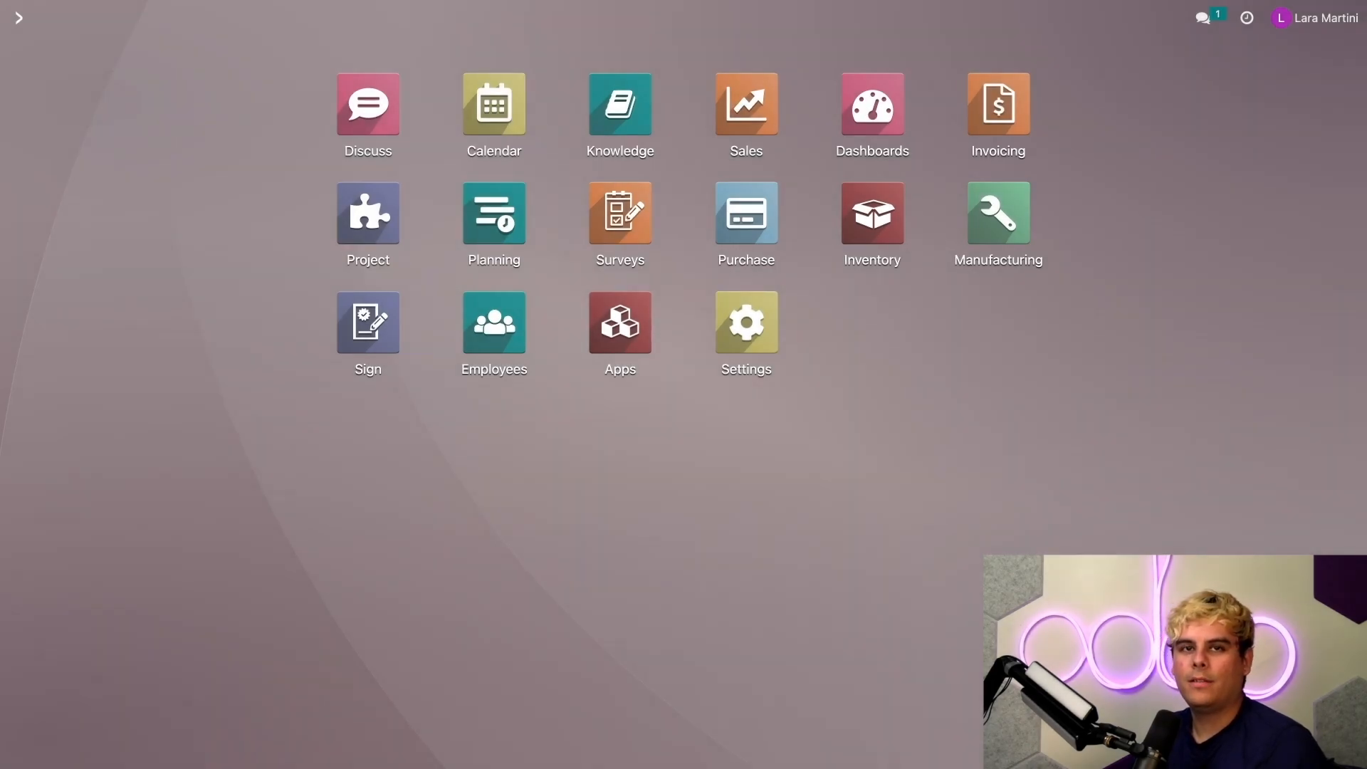
pyautogui.click(745, 104)
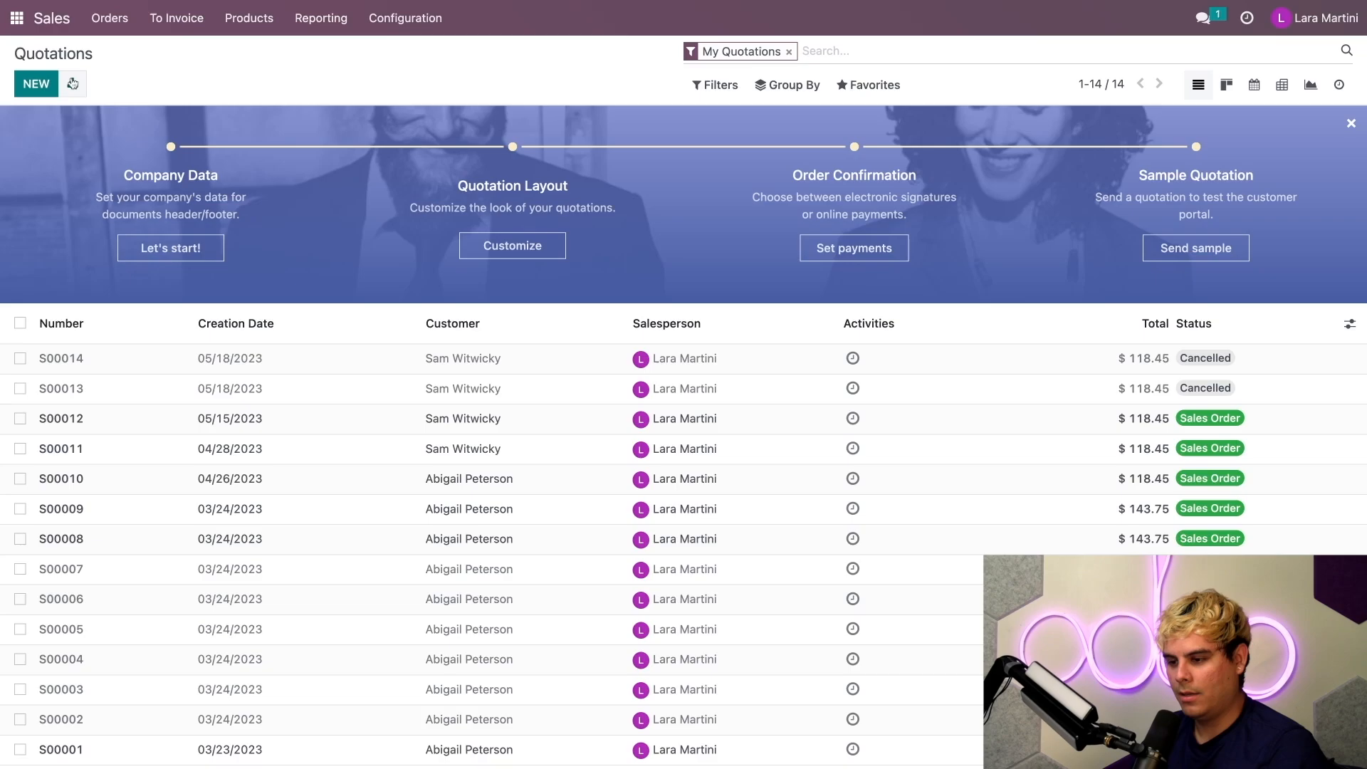
pyautogui.click(35, 84)
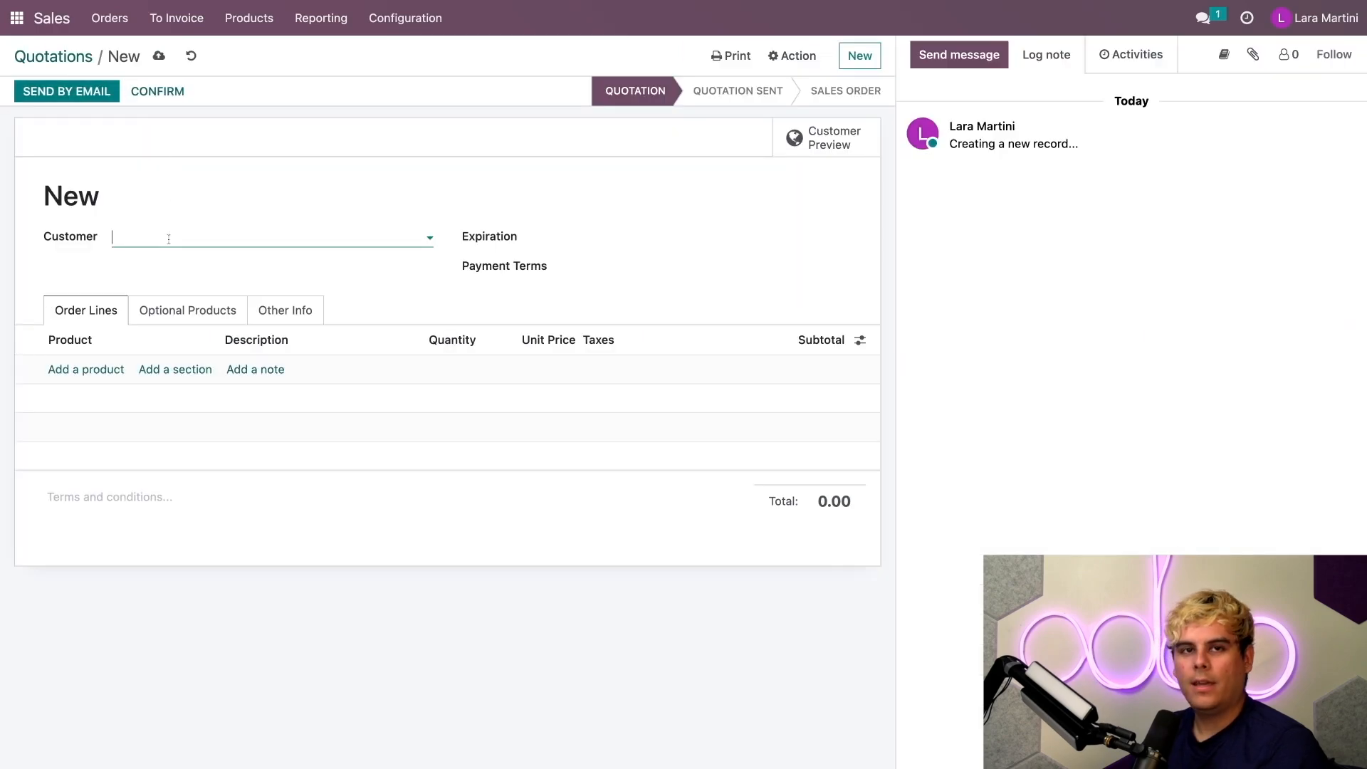
pyautogui.write('s')
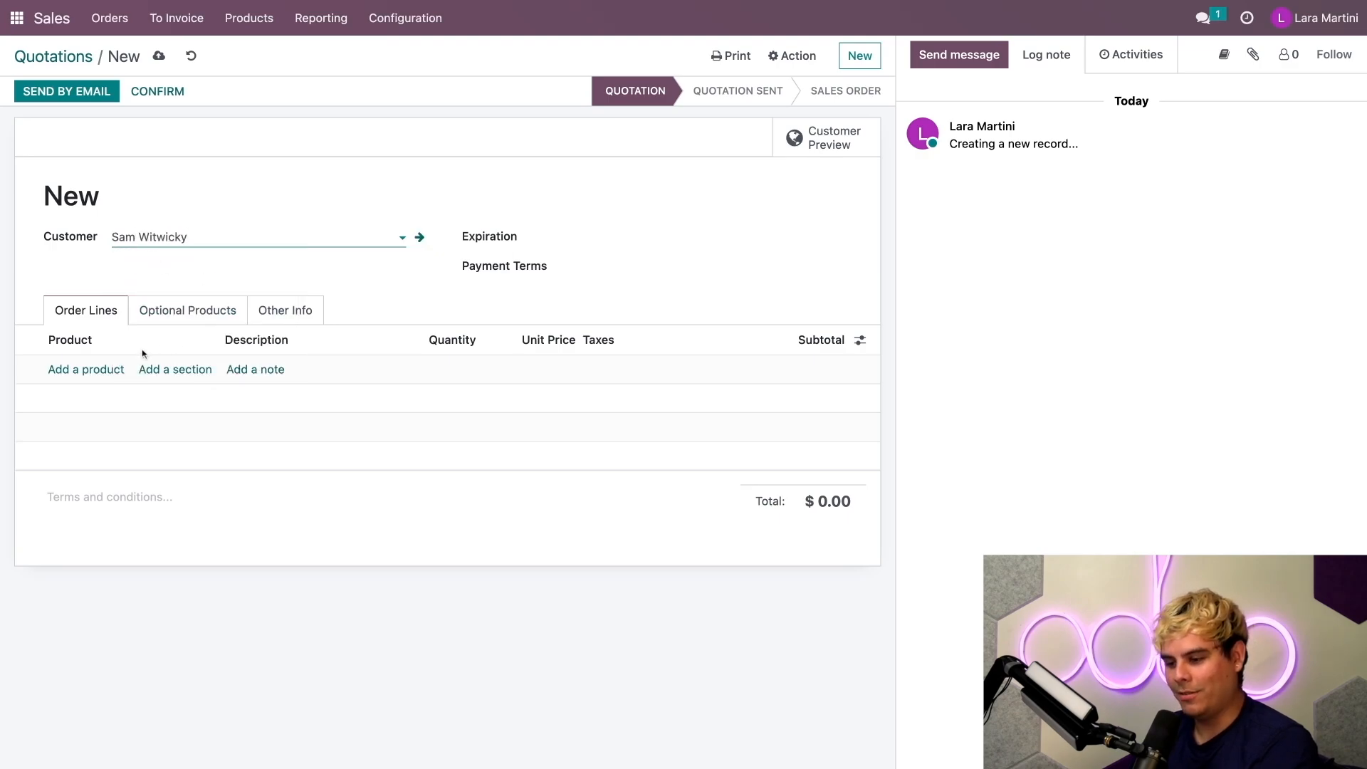
pyautogui.write('pr')
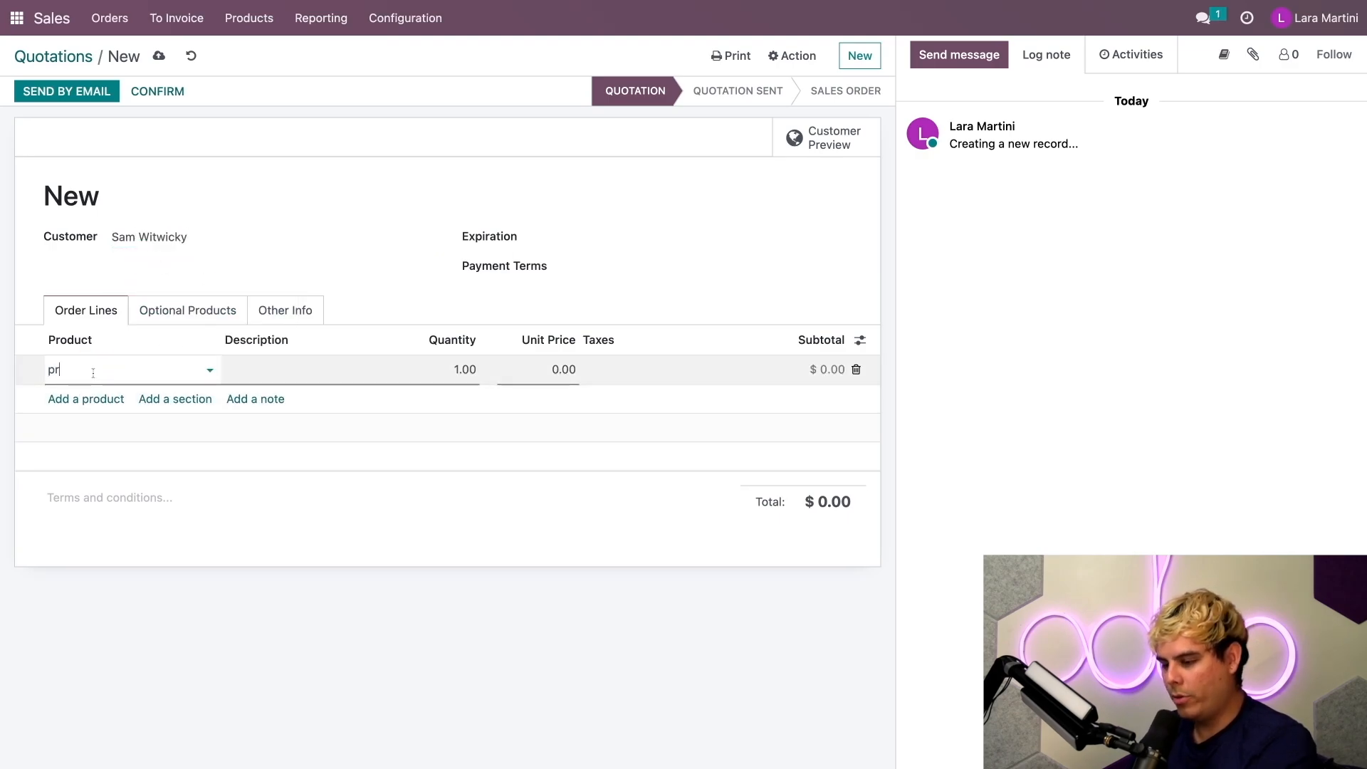
pyautogui.click(73, 369)
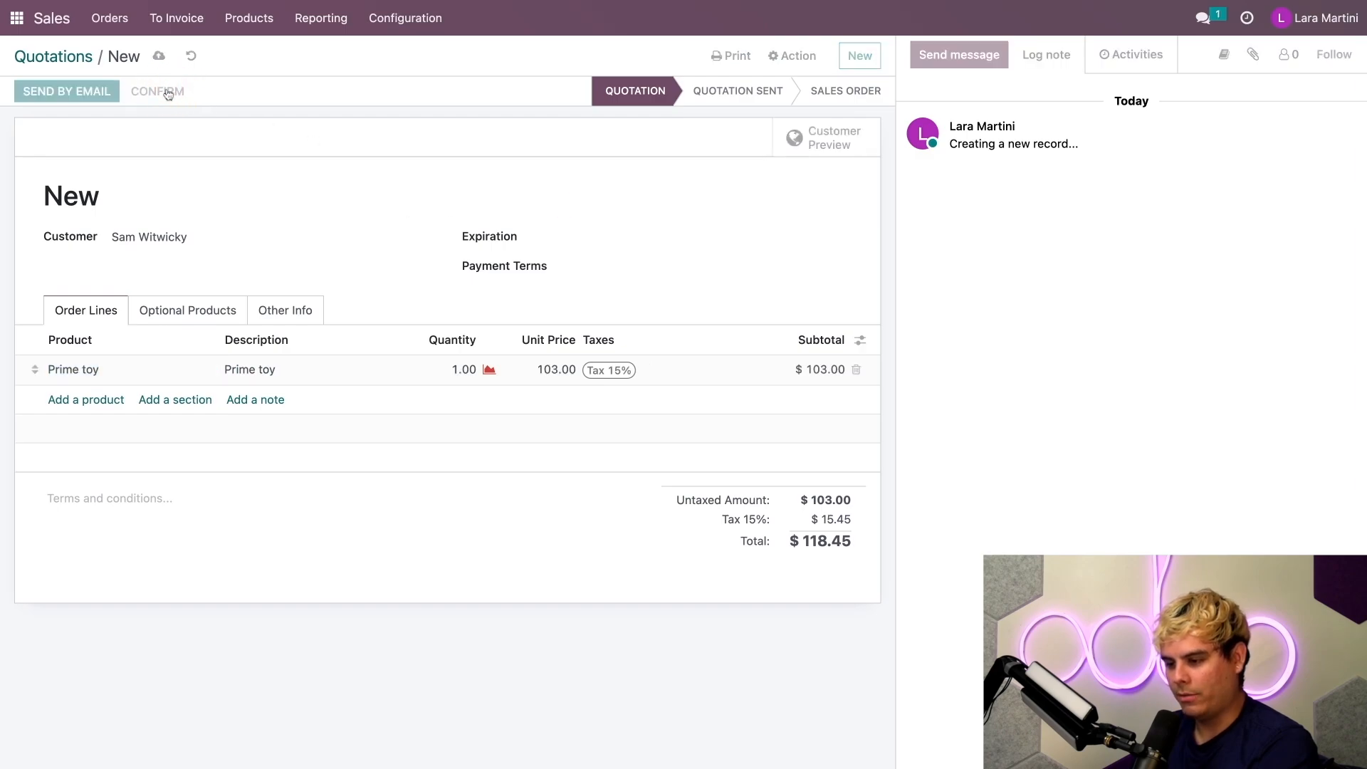
pyautogui.click(156, 91)
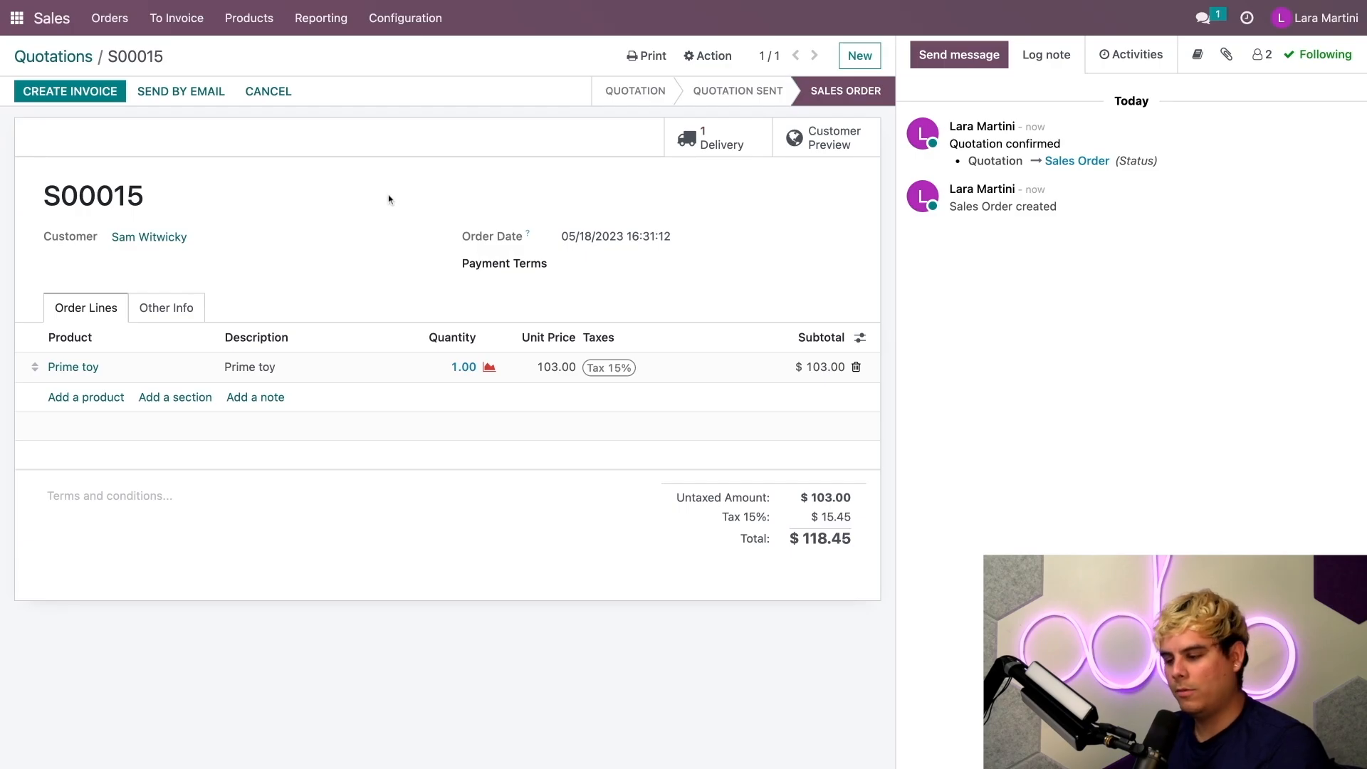
pyautogui.moveTo(600, 166)
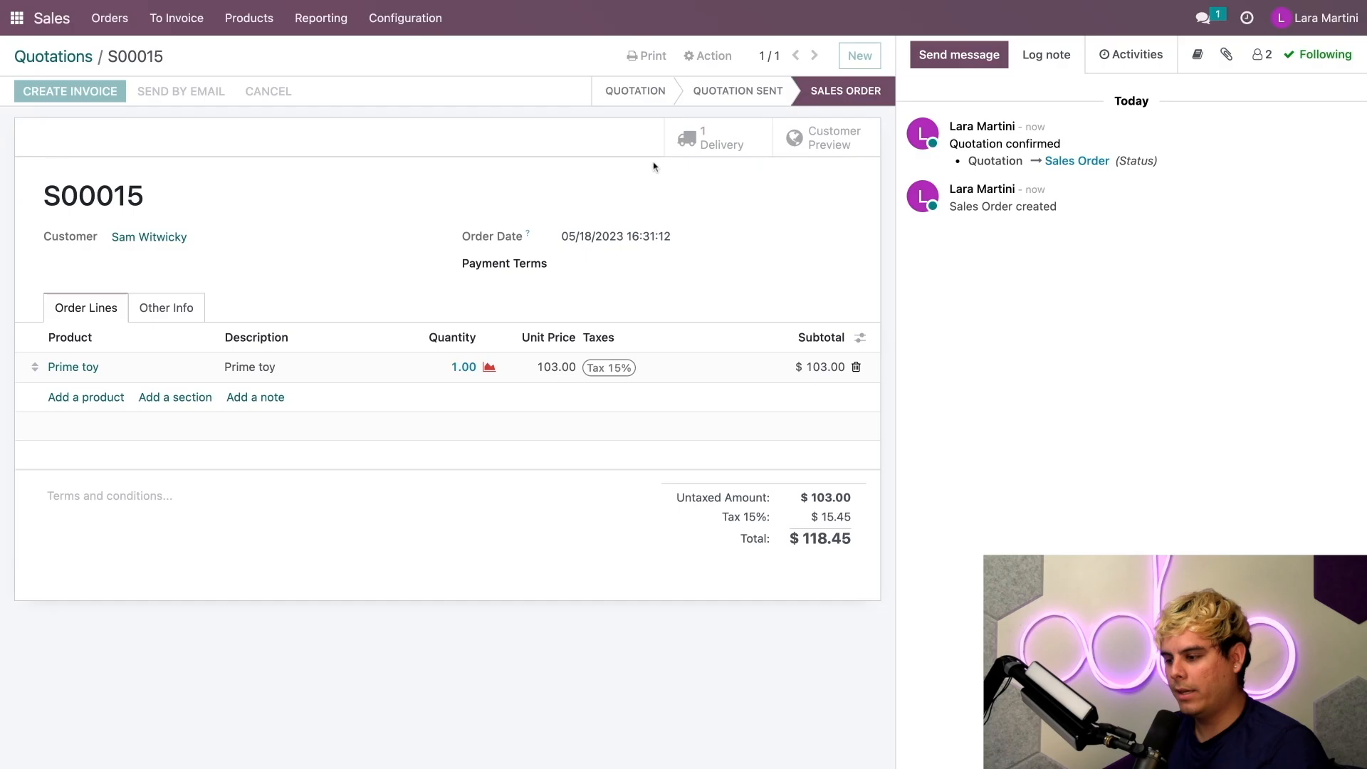
# - Show delivery WH/OUT/00015 from the S00015 Delivery smart button
pyautogui.click(718, 136)
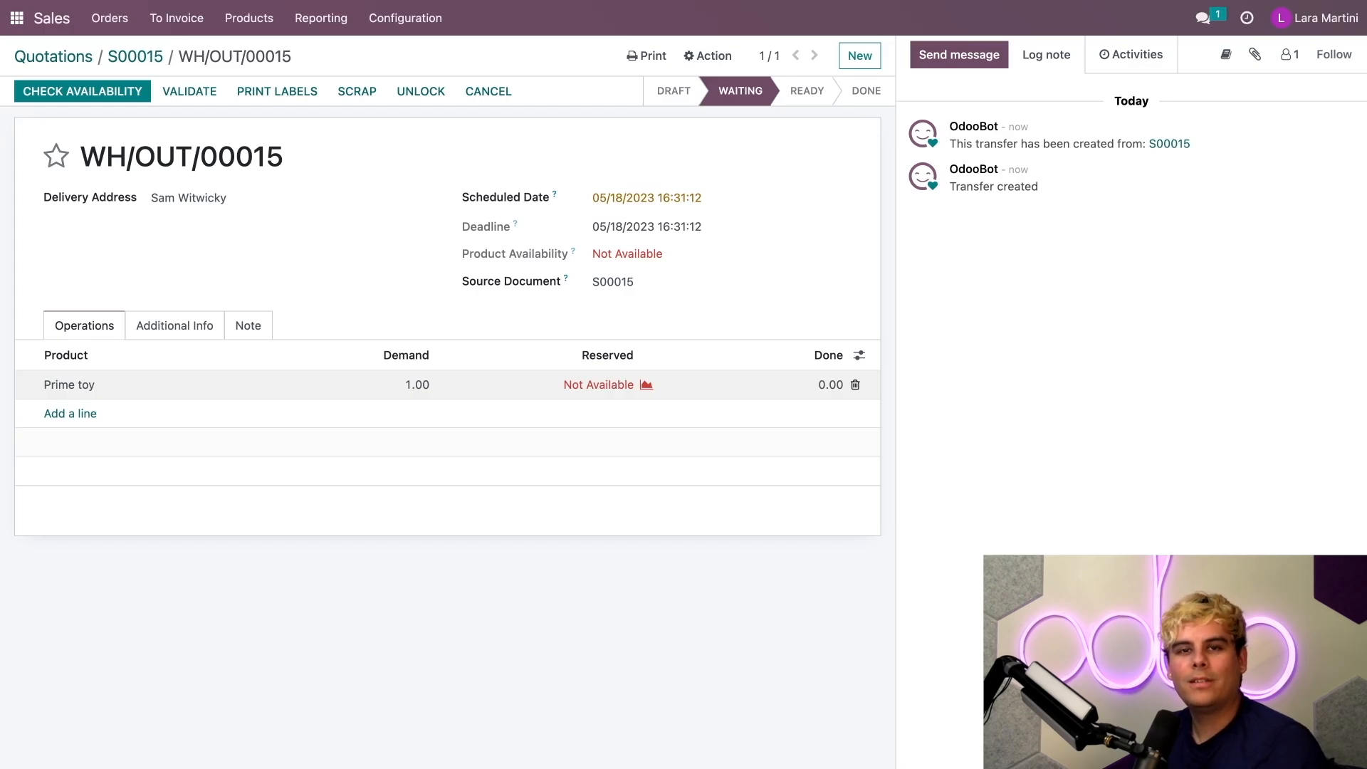
# - Attempt validation of WH/OUT/00015, accept the no-reserved-quantity error, and go to the apps home screen
pyautogui.click(189, 91)
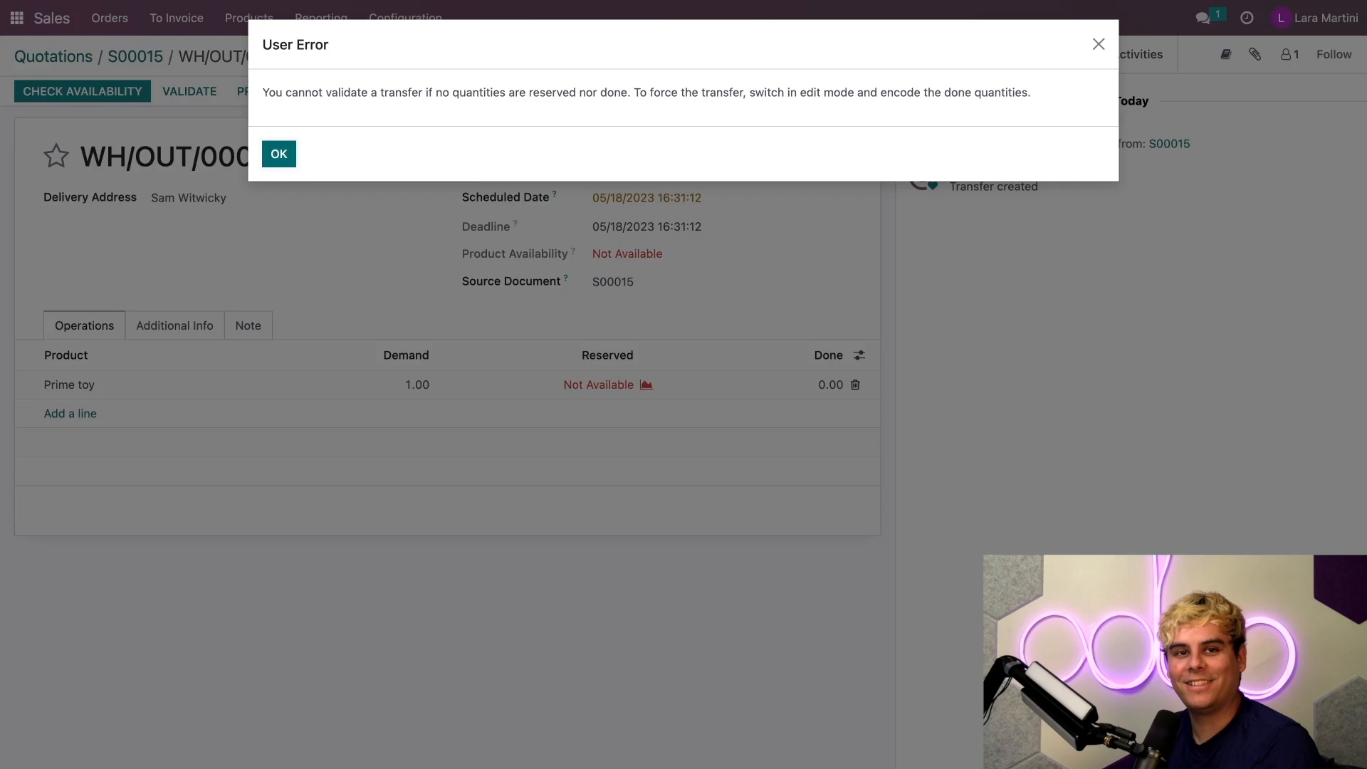
pyautogui.click(278, 154)
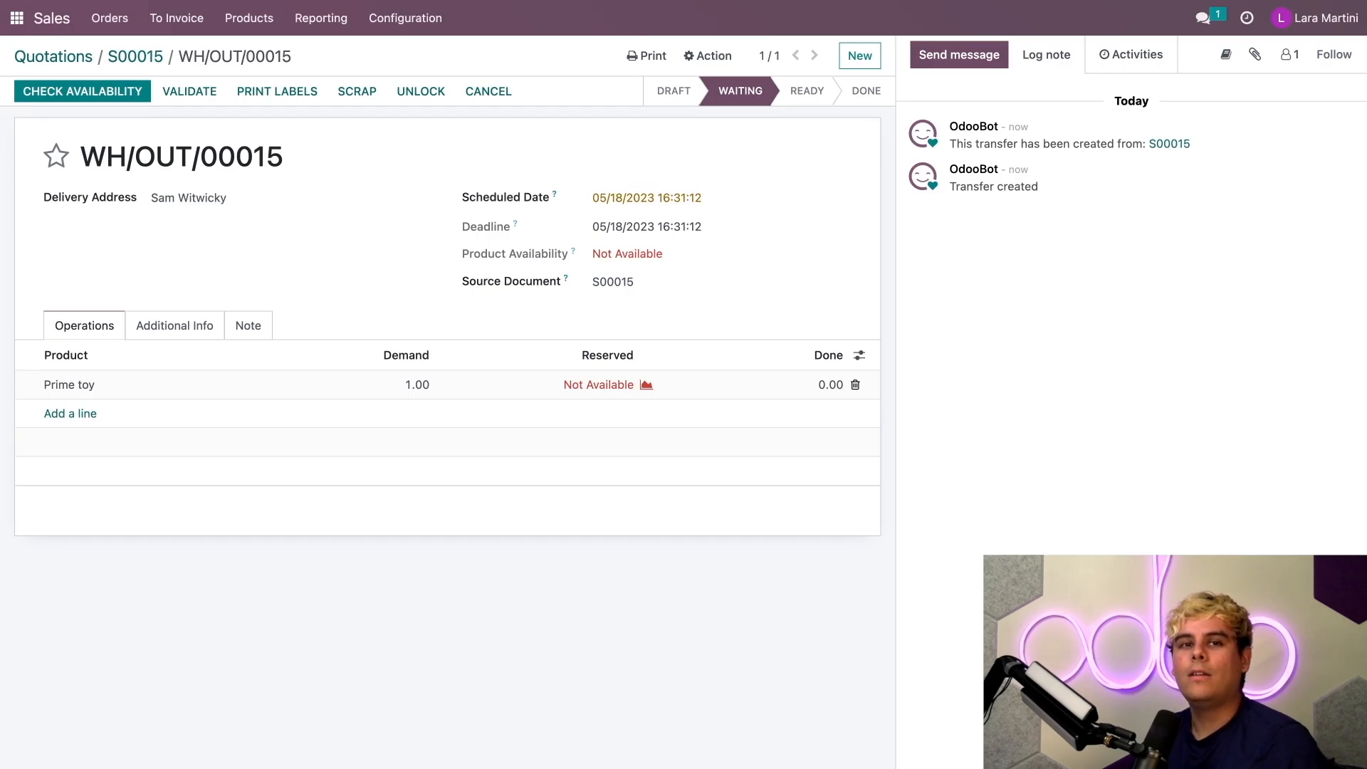
pyautogui.click(15, 17)
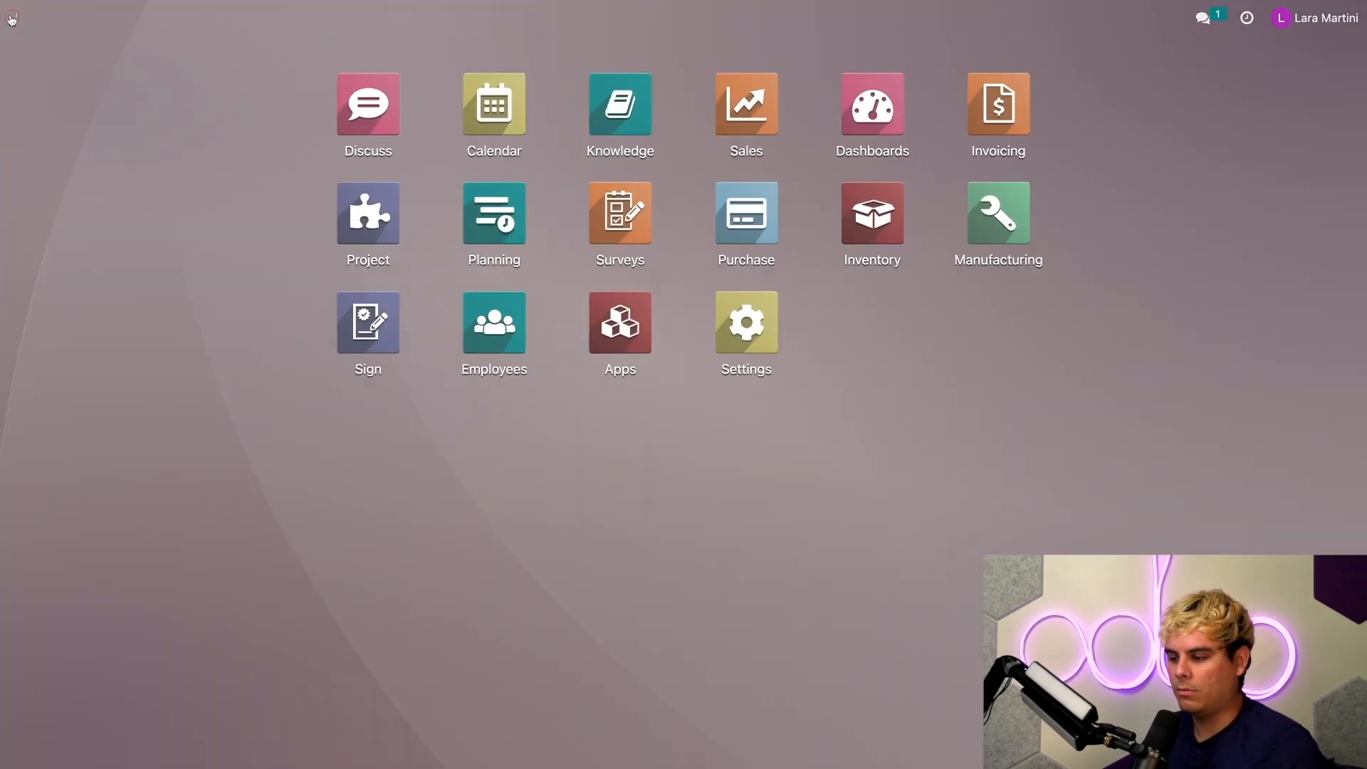
# - Launch Inventory from app search and drop down its Operations menu
pyautogui.click(996, 104)
pyautogui.write('/inve')
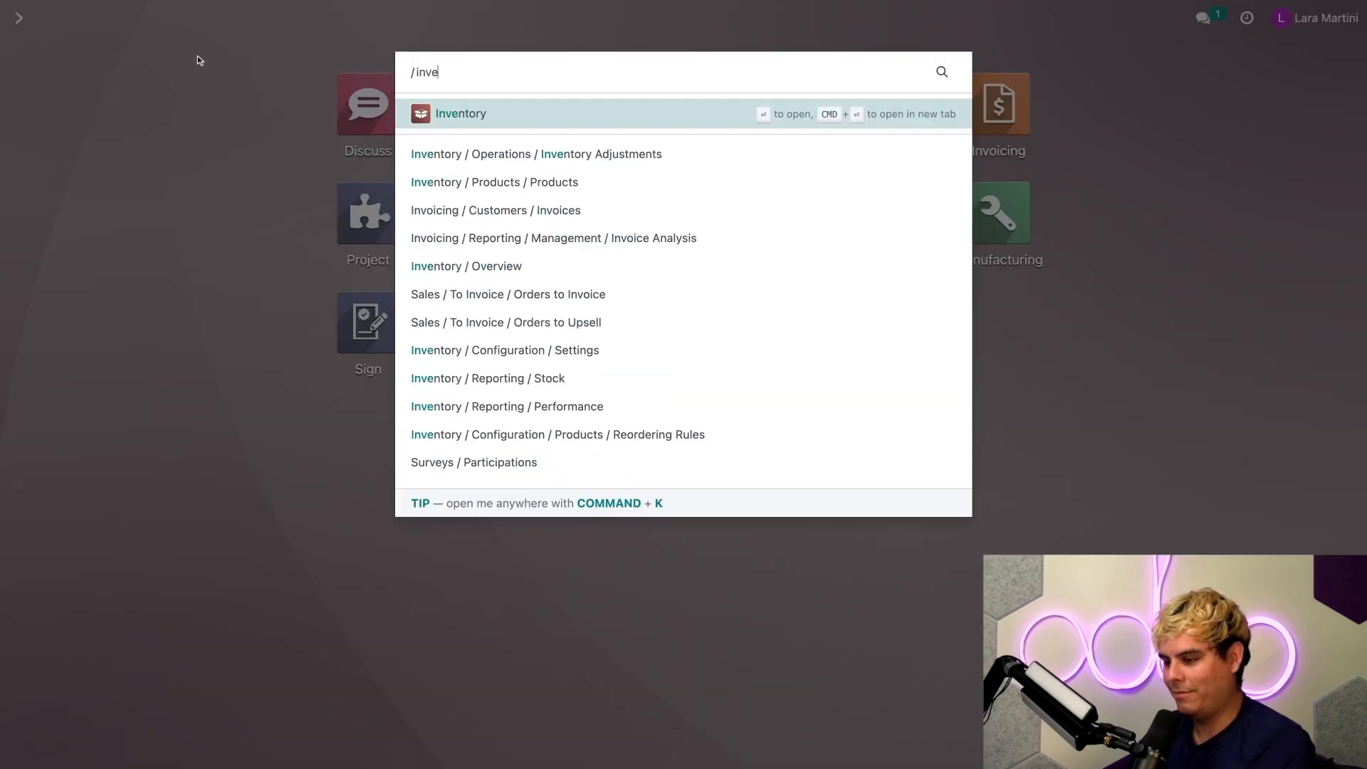
pyautogui.click(460, 114)
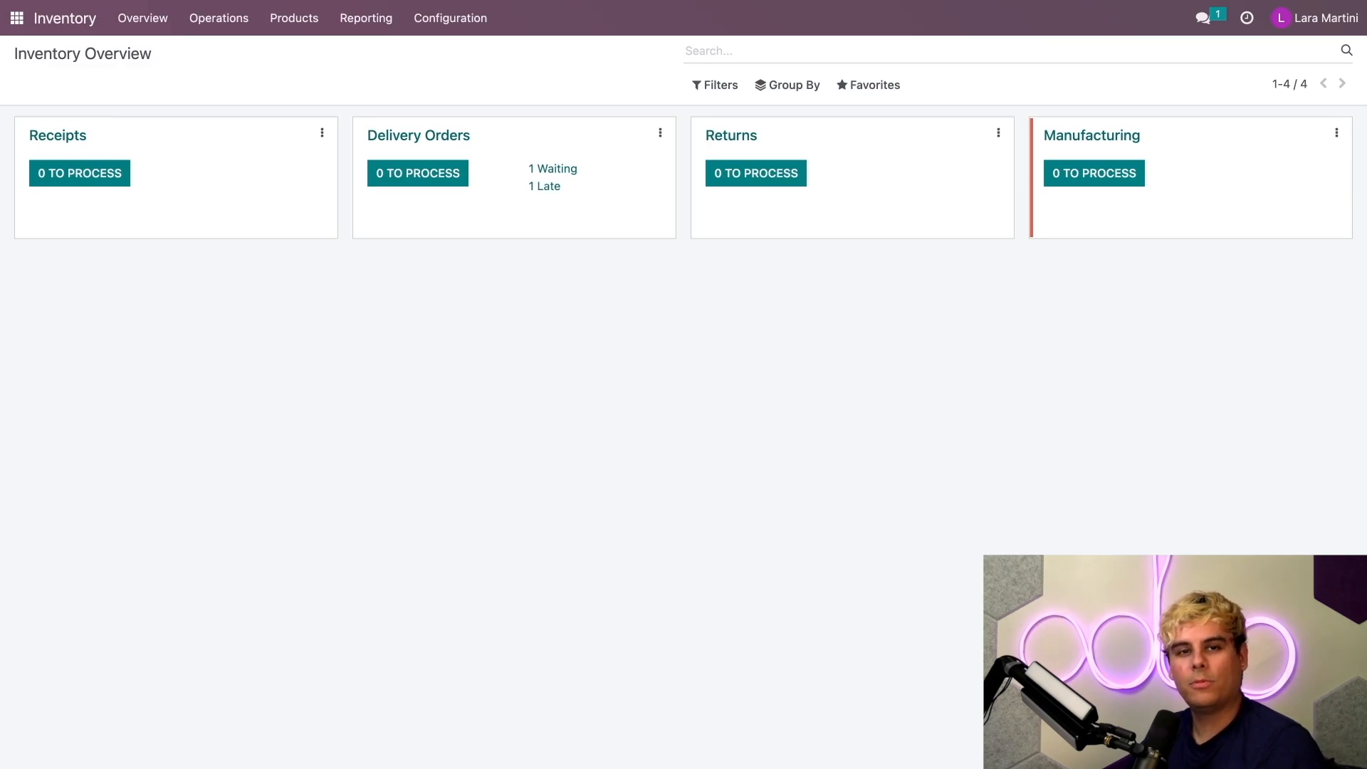
pyautogui.click(220, 17)
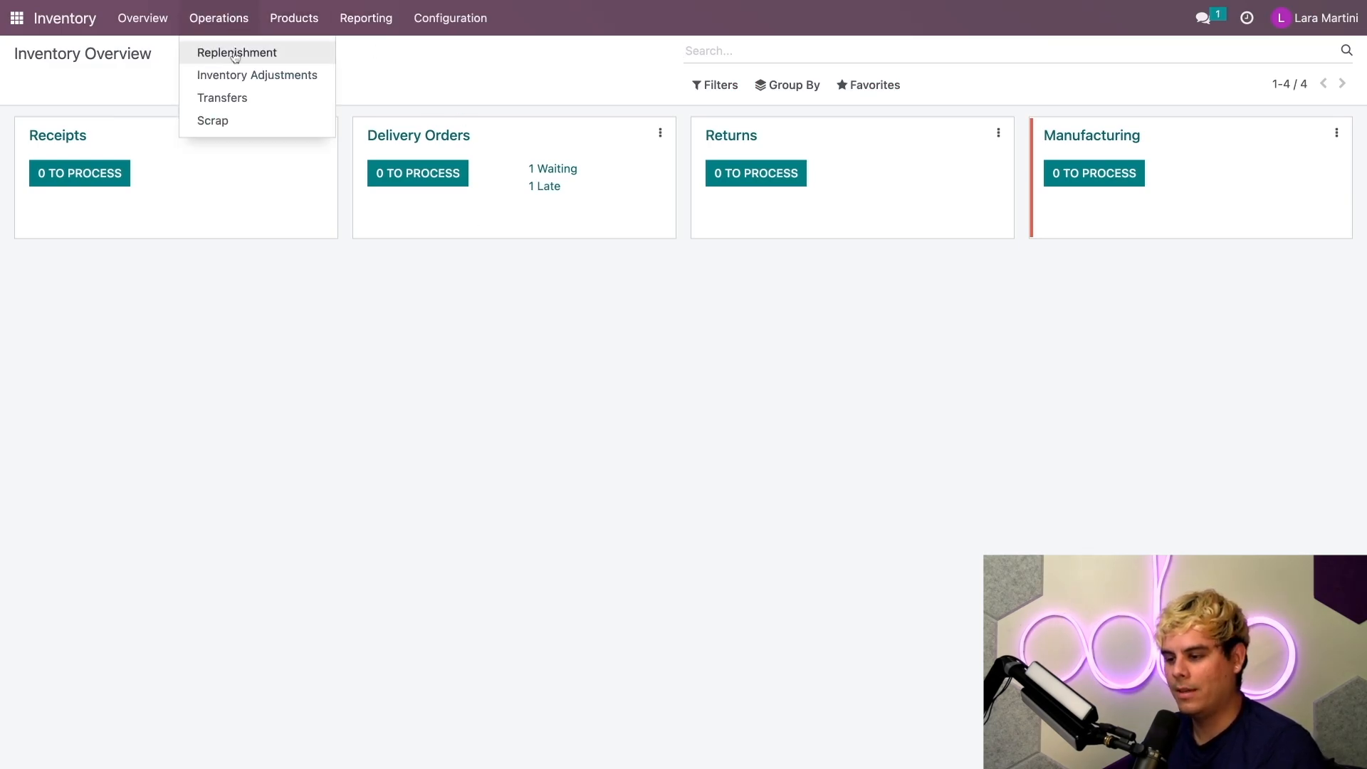
# - Show the Replenishment report with Prime toy needing 1.00 via Manufacture
pyautogui.click(237, 52)
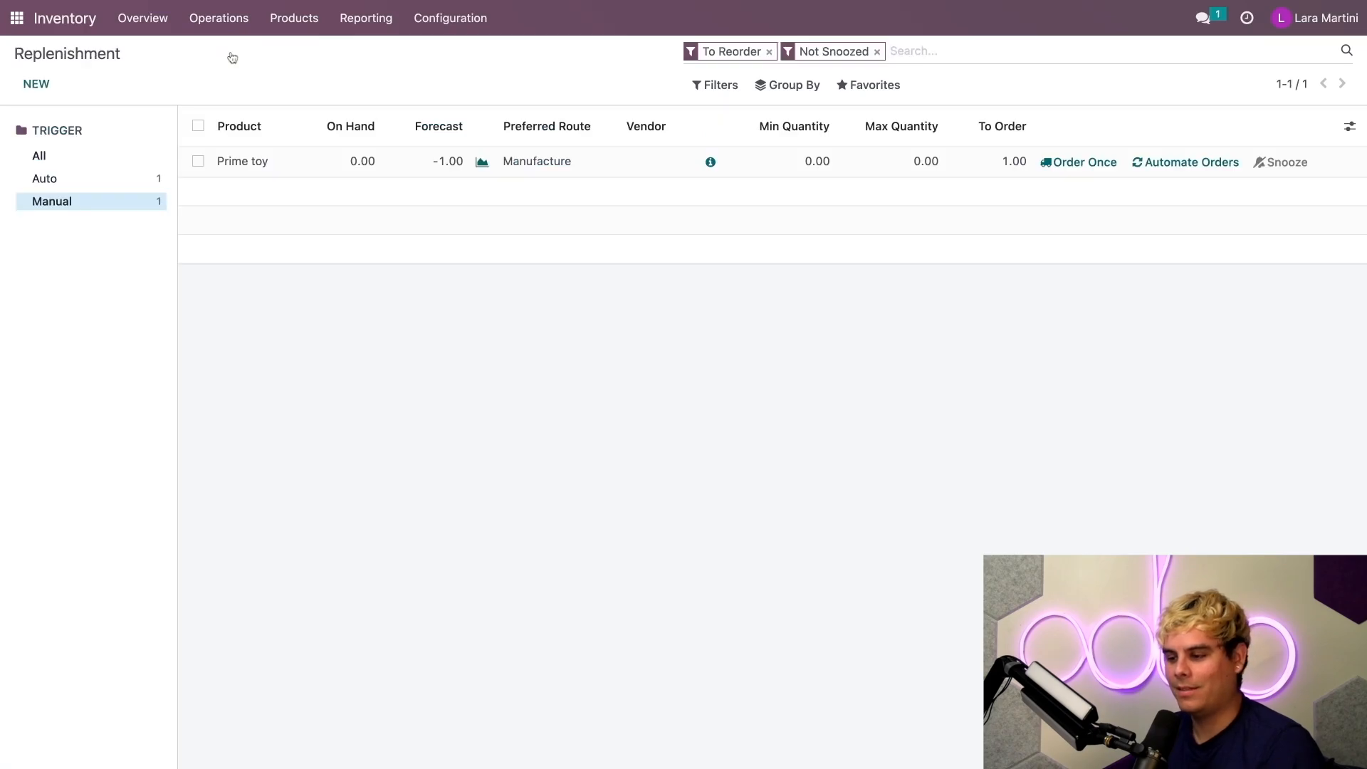
pyautogui.moveTo(265, 68)
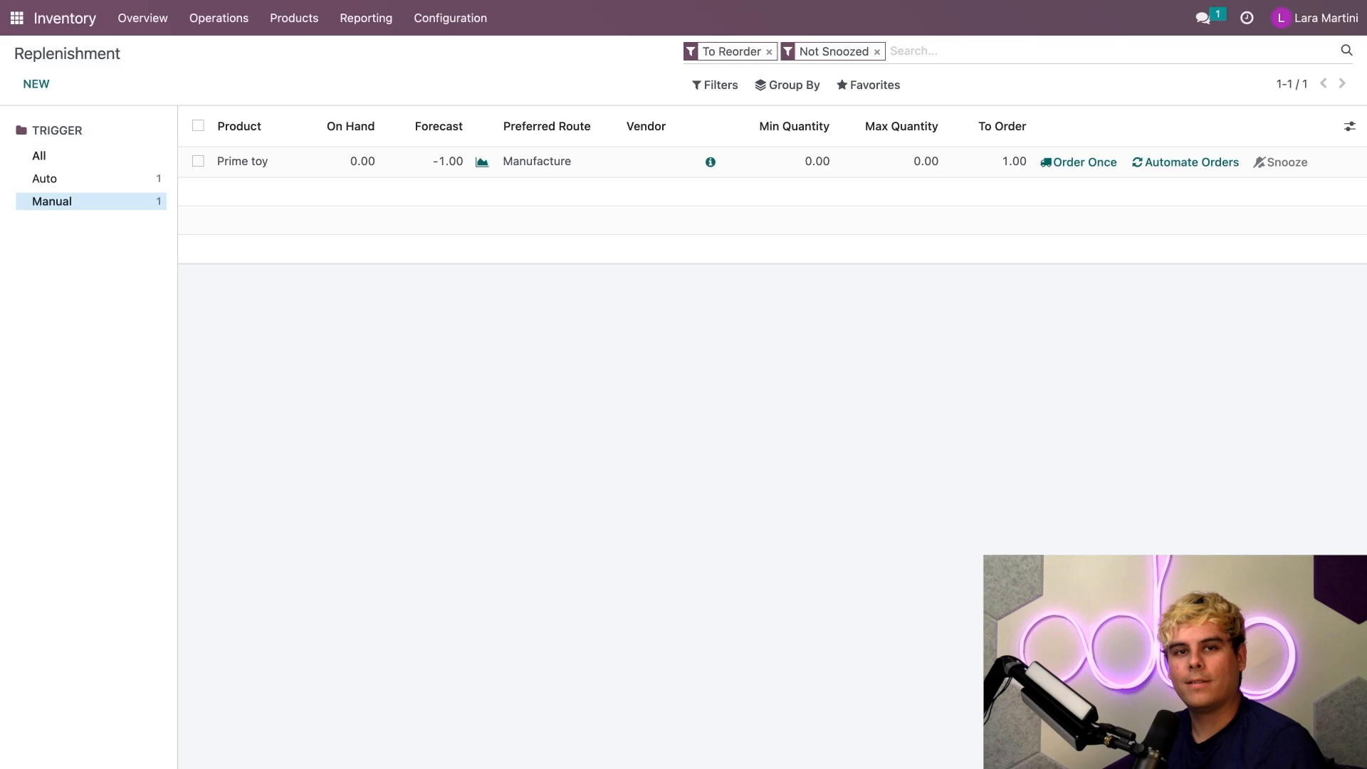
pyautogui.moveTo(1130, 136)
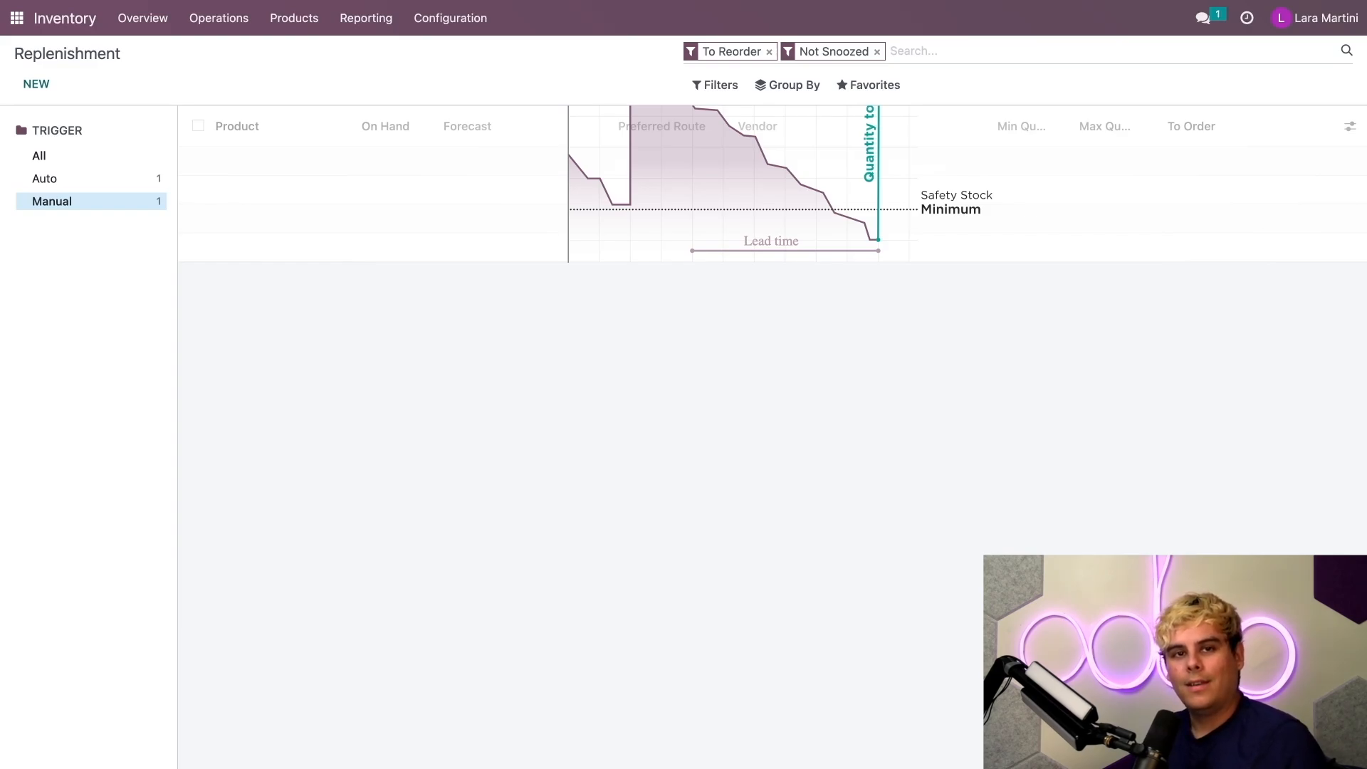
pyautogui.moveTo(279, 89)
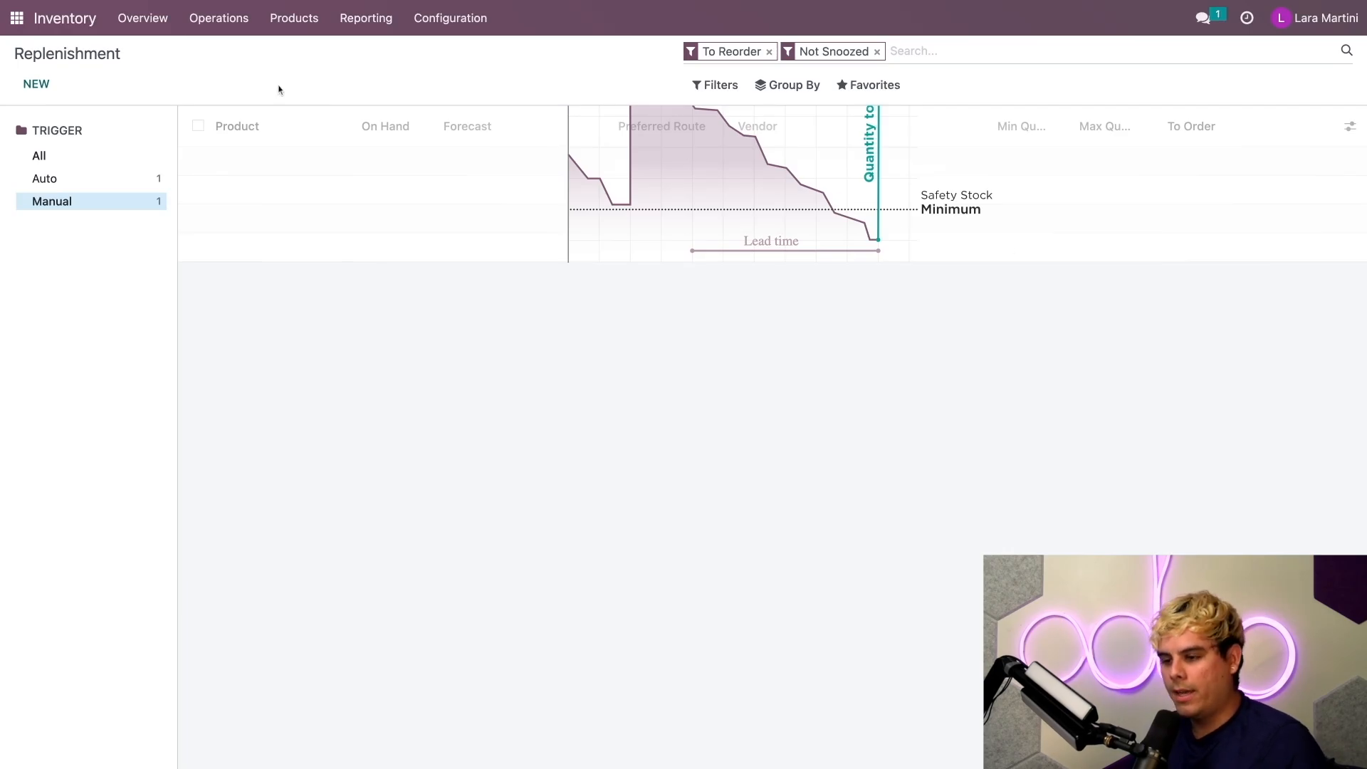
# - Search '/pur' to reach Purchase and bring up RFQ P00007 for 40 Blue blocks from Transformers
pyautogui.write('/pur')
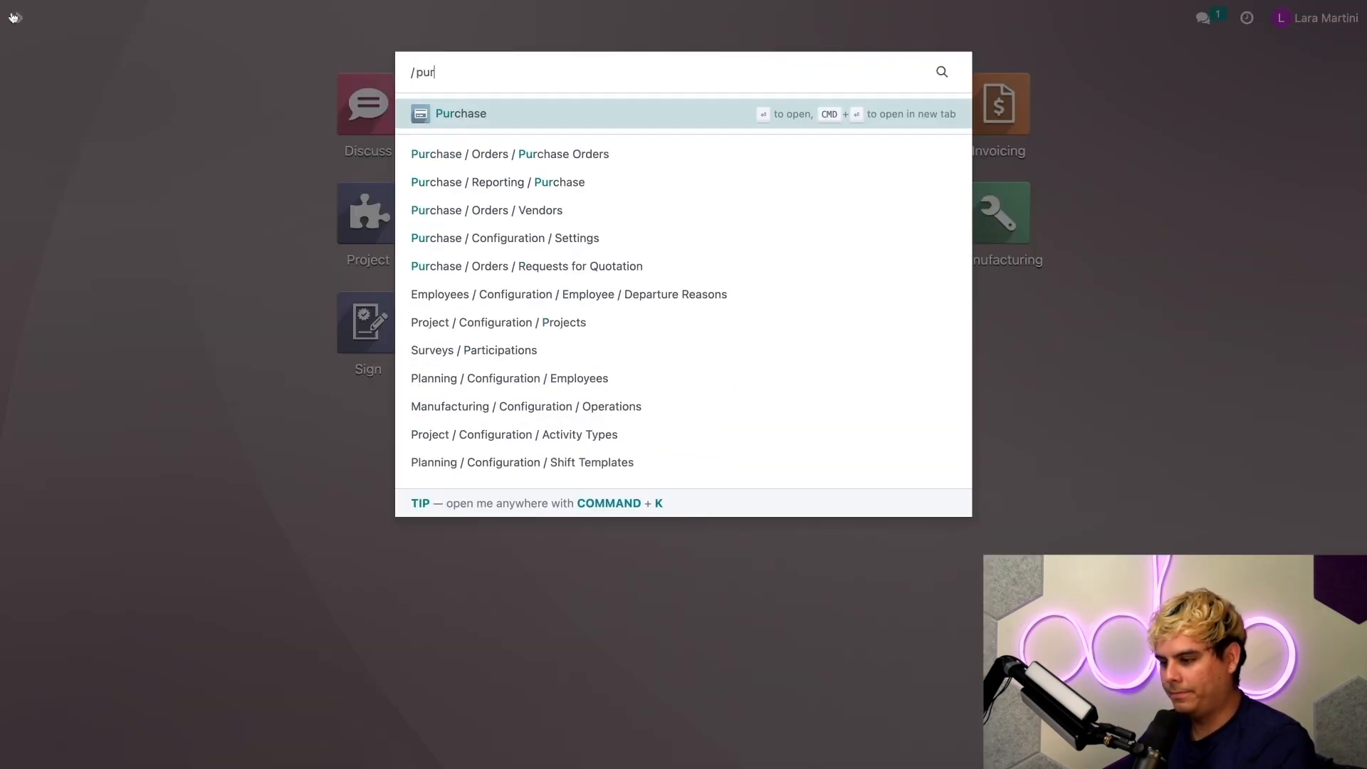
pyautogui.click(462, 114)
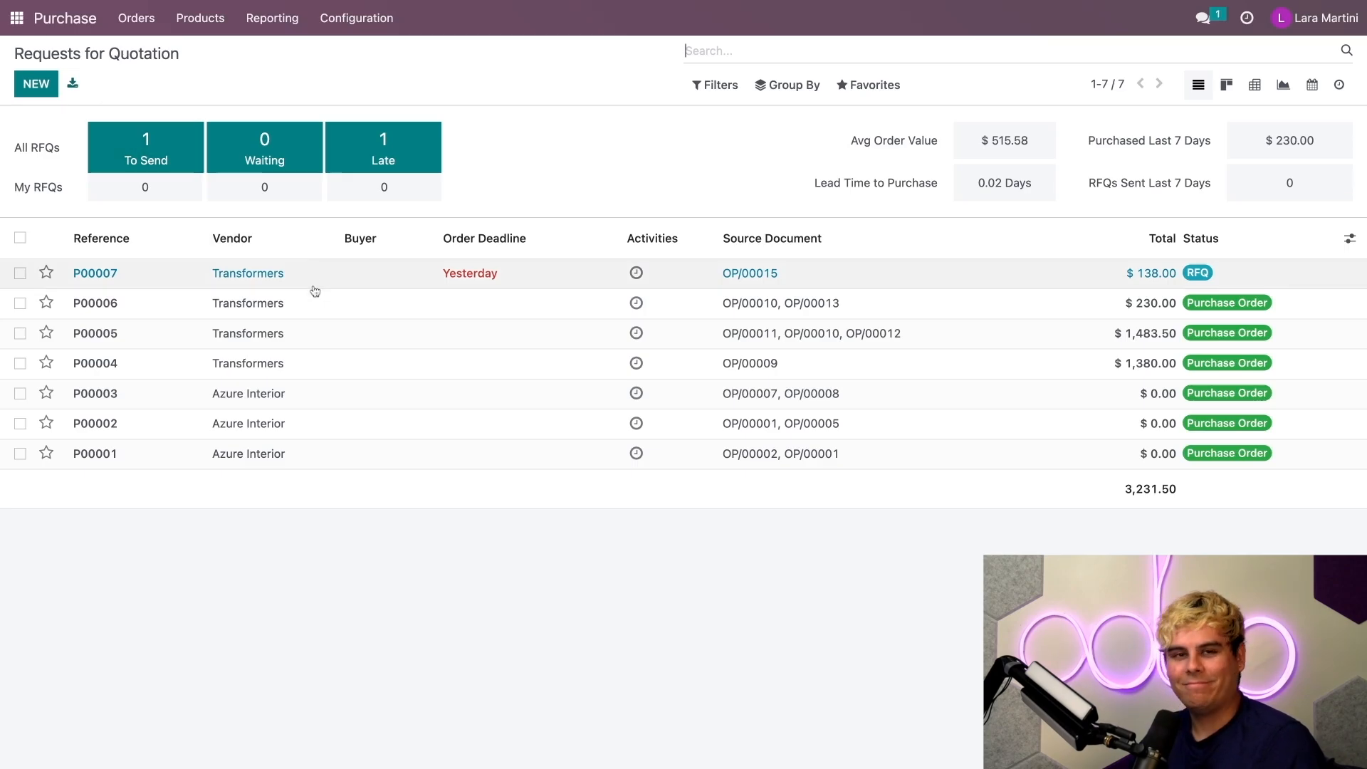
pyautogui.moveTo(272, 288)
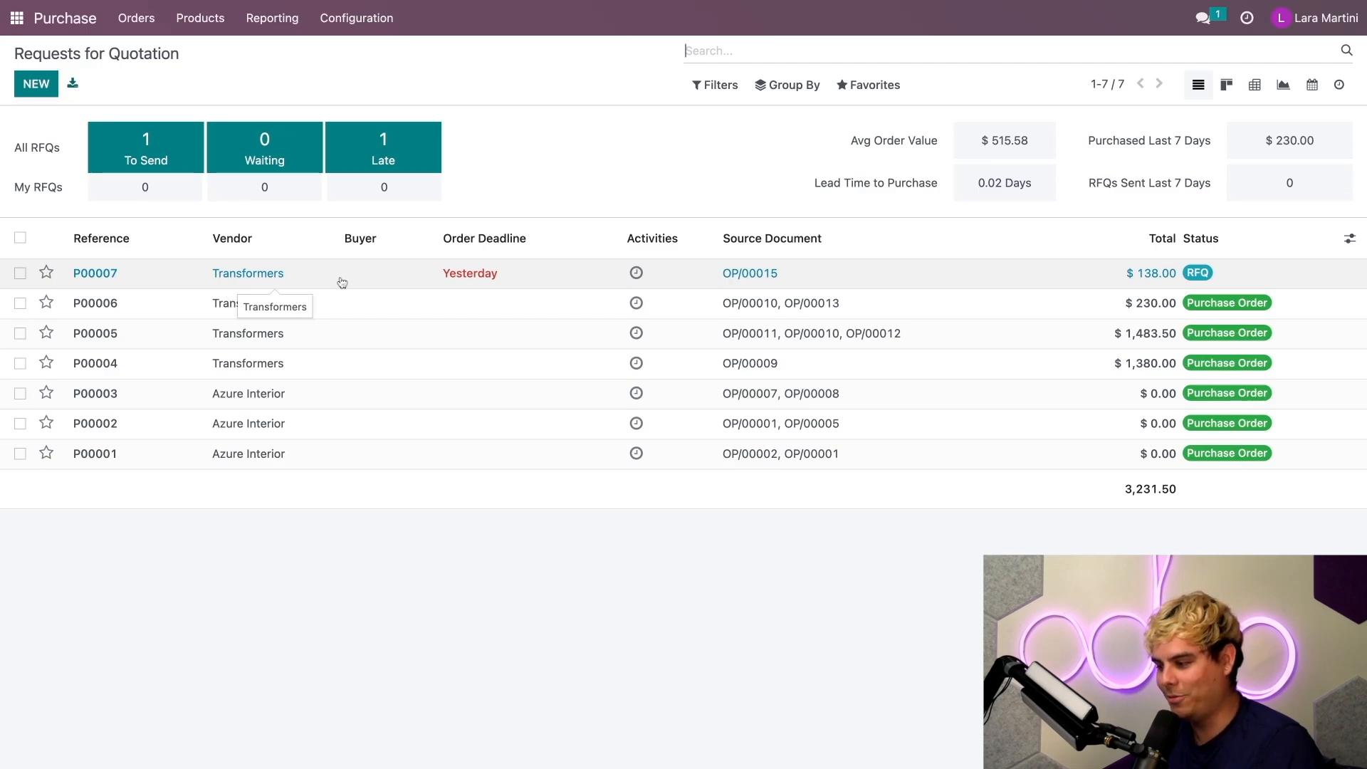
pyautogui.click(94, 274)
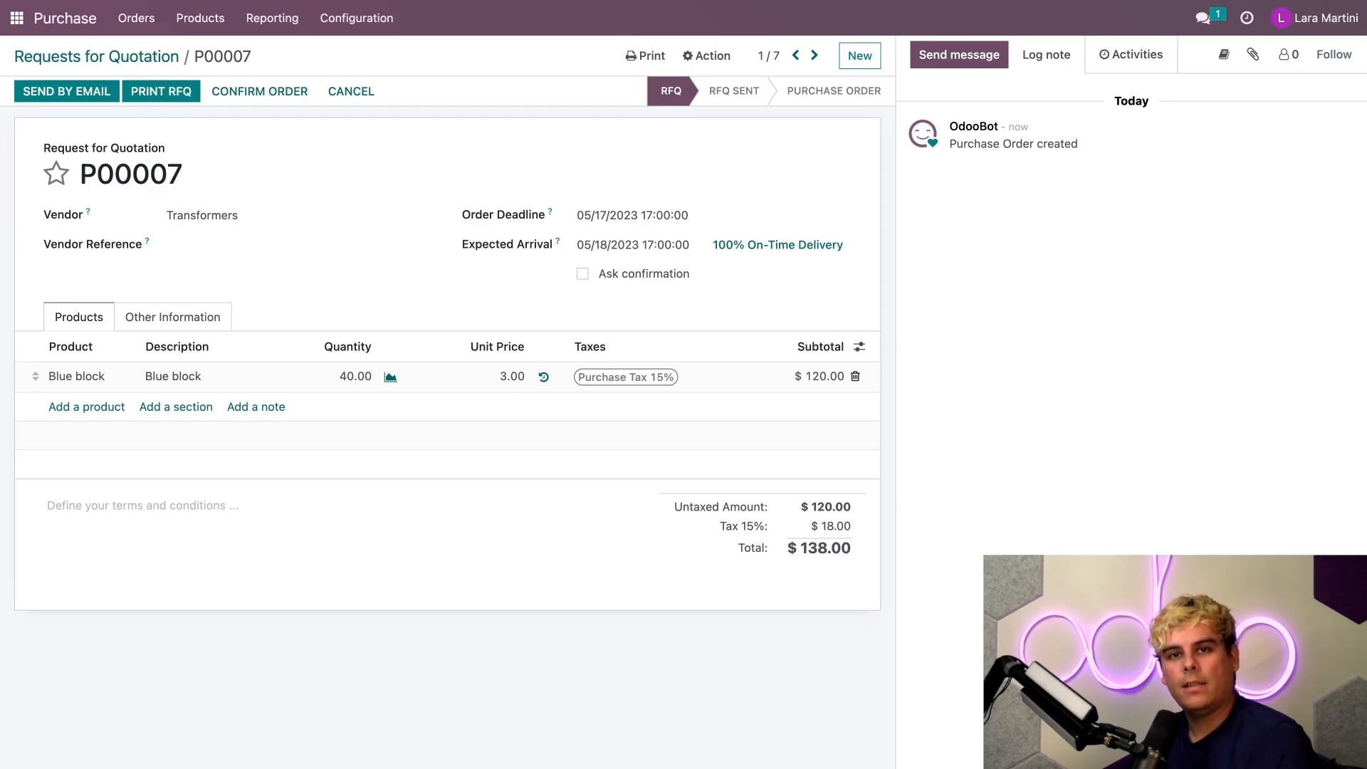
pyautogui.moveTo(281, 386)
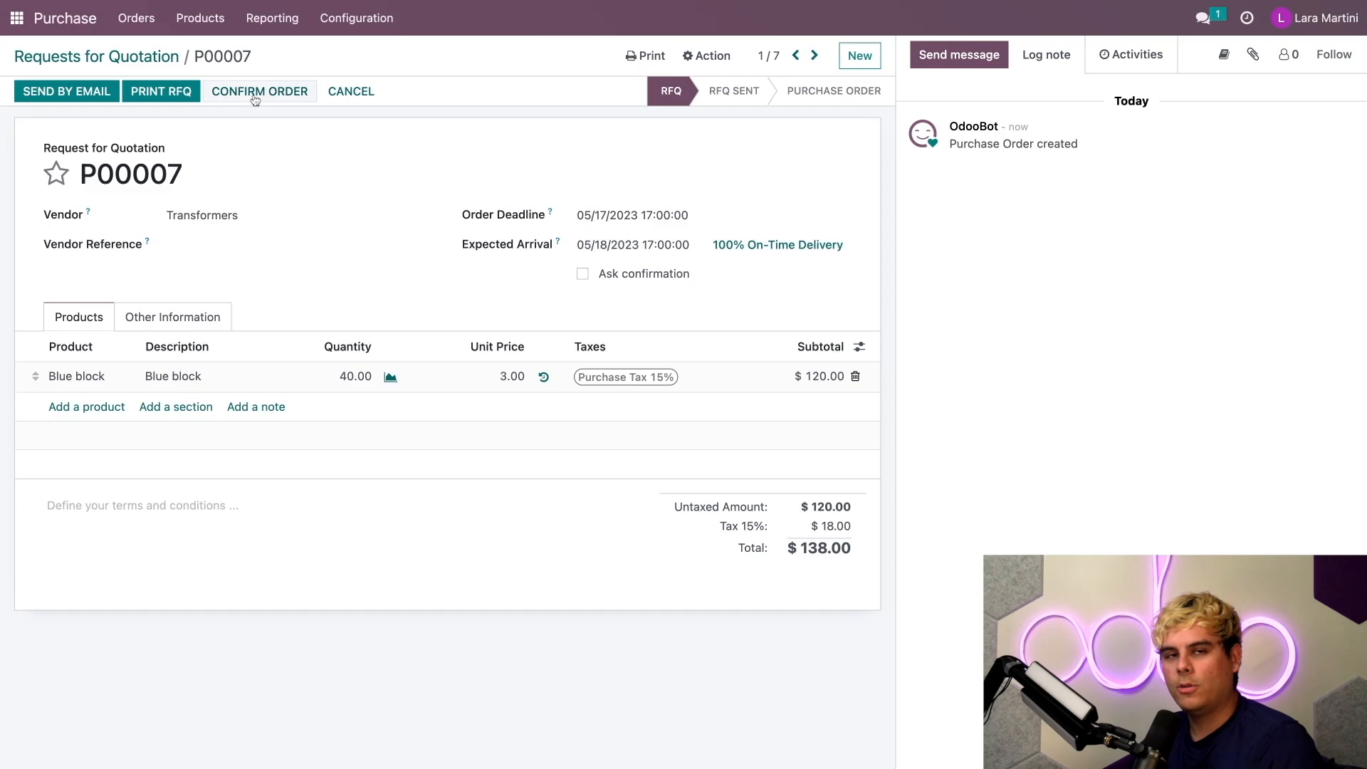
# - Confirm P00007 and validate receipt WH/IN/00007 as an immediate transfer of all 40 Blue blocks
pyautogui.click(259, 91)
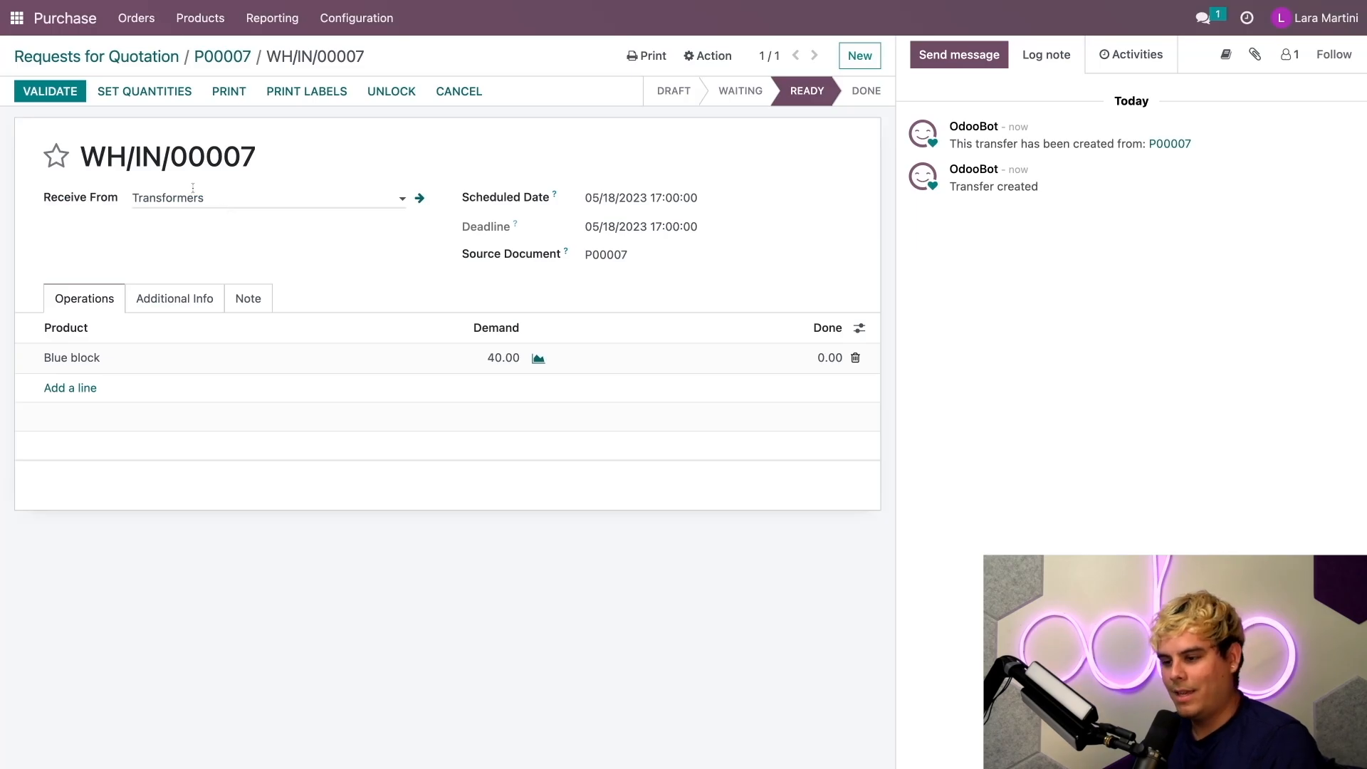
pyautogui.click(49, 92)
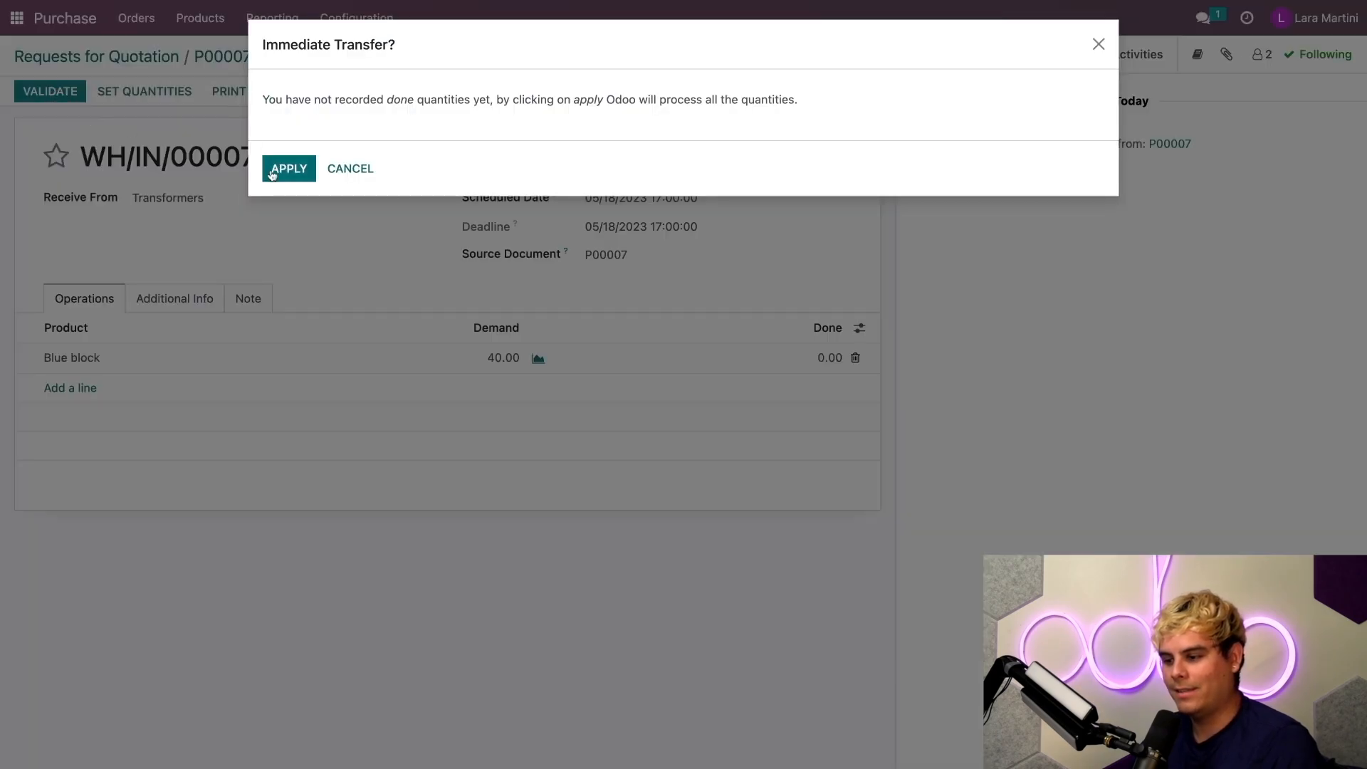
pyautogui.click(288, 168)
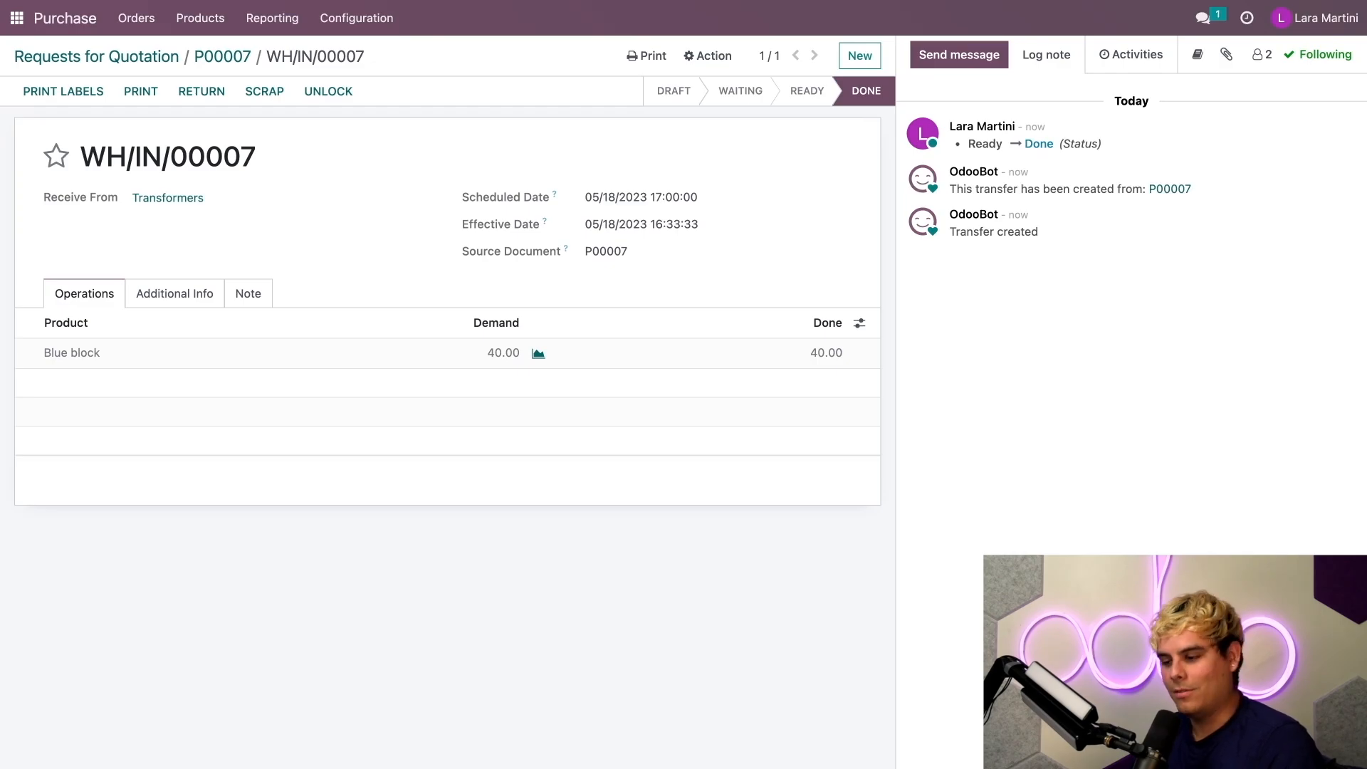
# - Reach the Manufacturing app via '/man' search and open manufacturing order WH/MO/00009
pyautogui.write('/man')
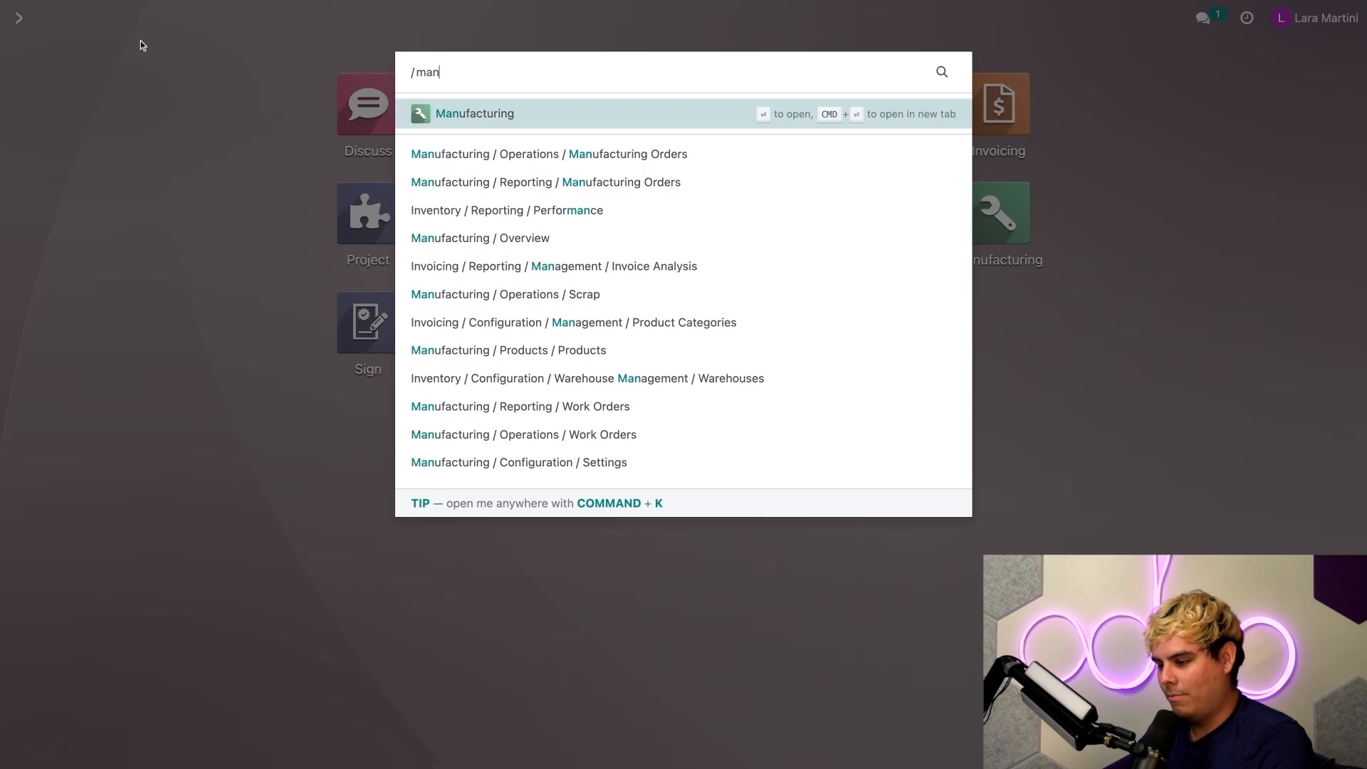
pyautogui.click(474, 114)
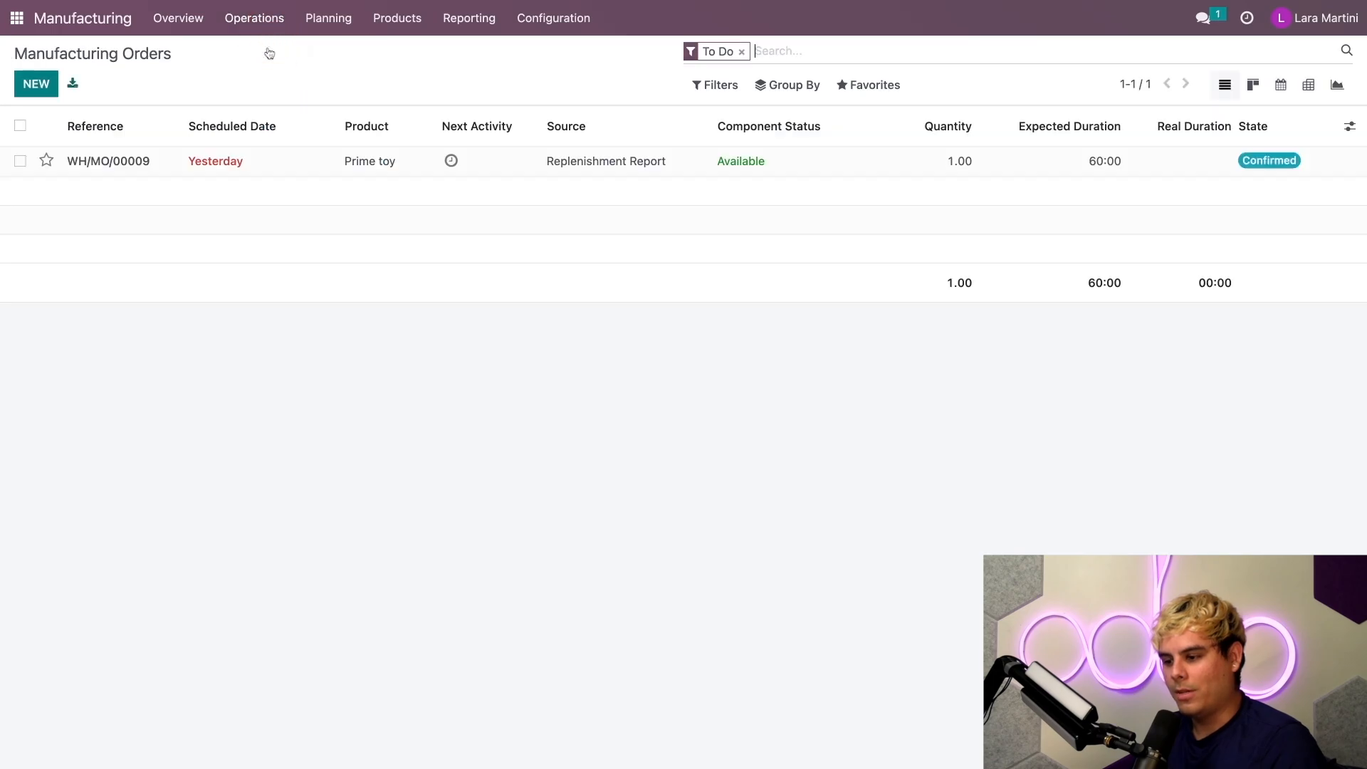
pyautogui.moveTo(258, 161)
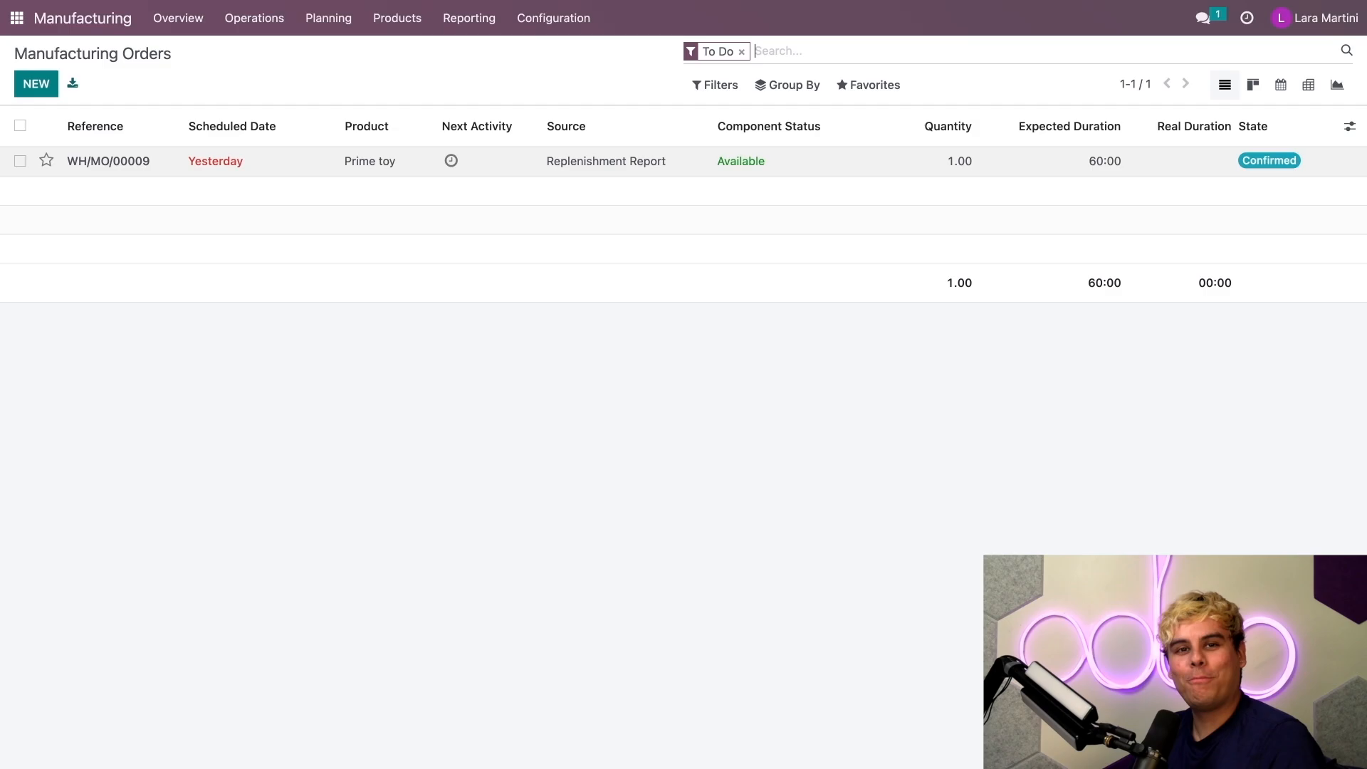
pyautogui.moveTo(270, 167)
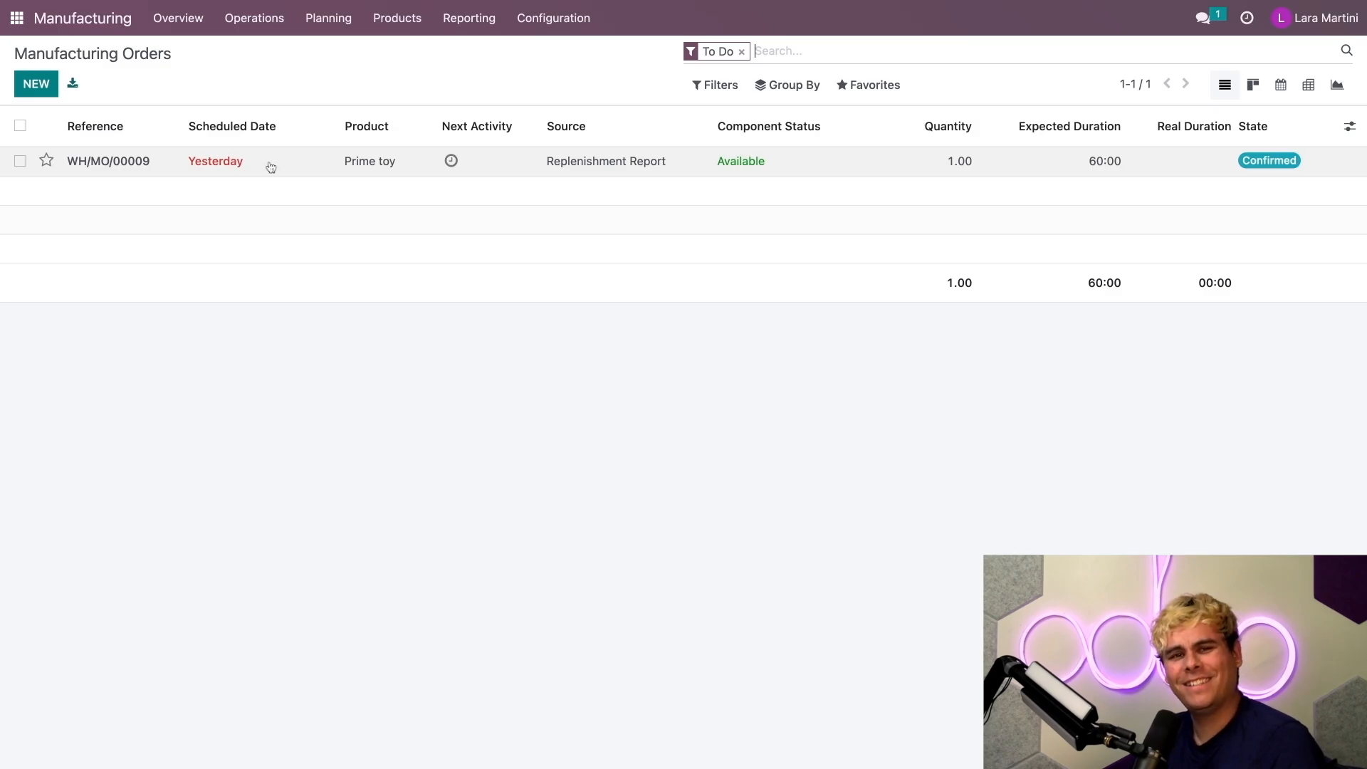
pyautogui.click(107, 161)
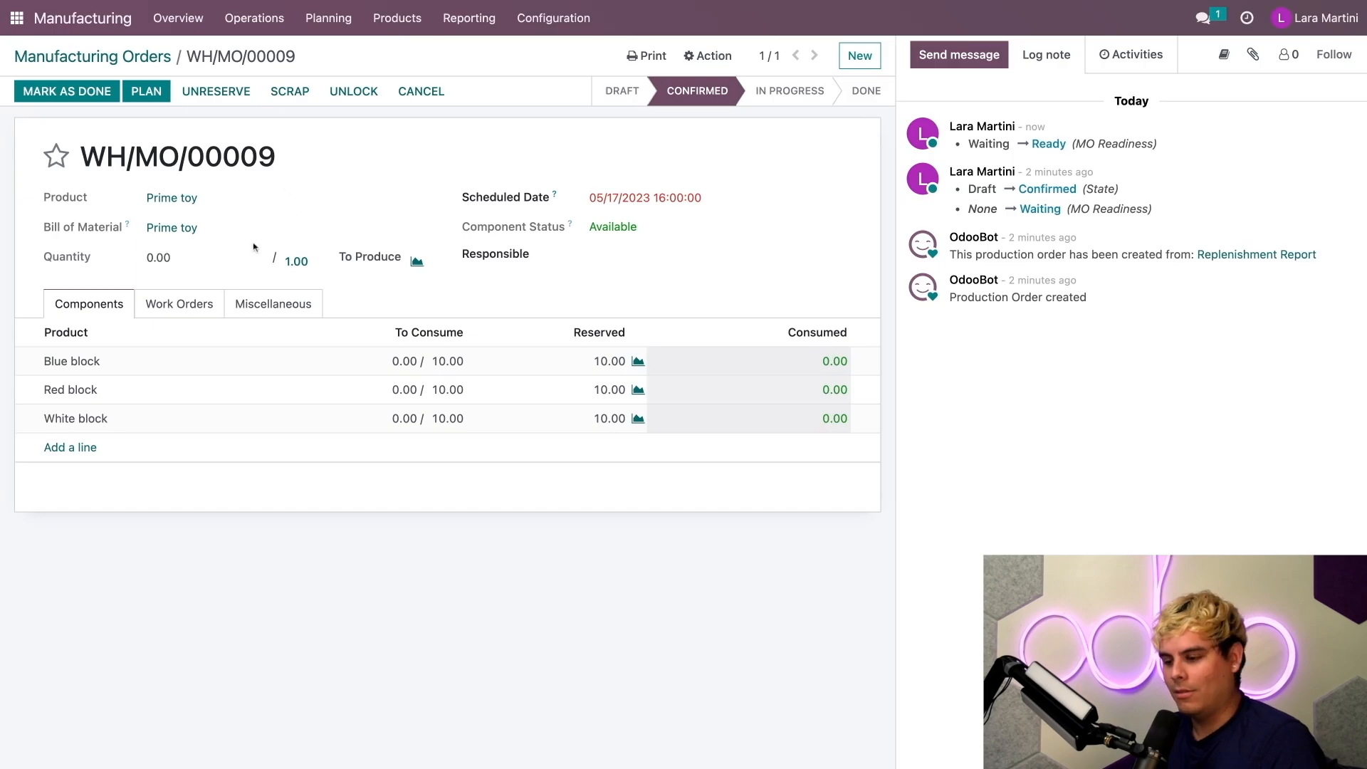
# - Start and finish the assembly work order, then mark WH/MO/00009 as done
pyautogui.click(180, 303)
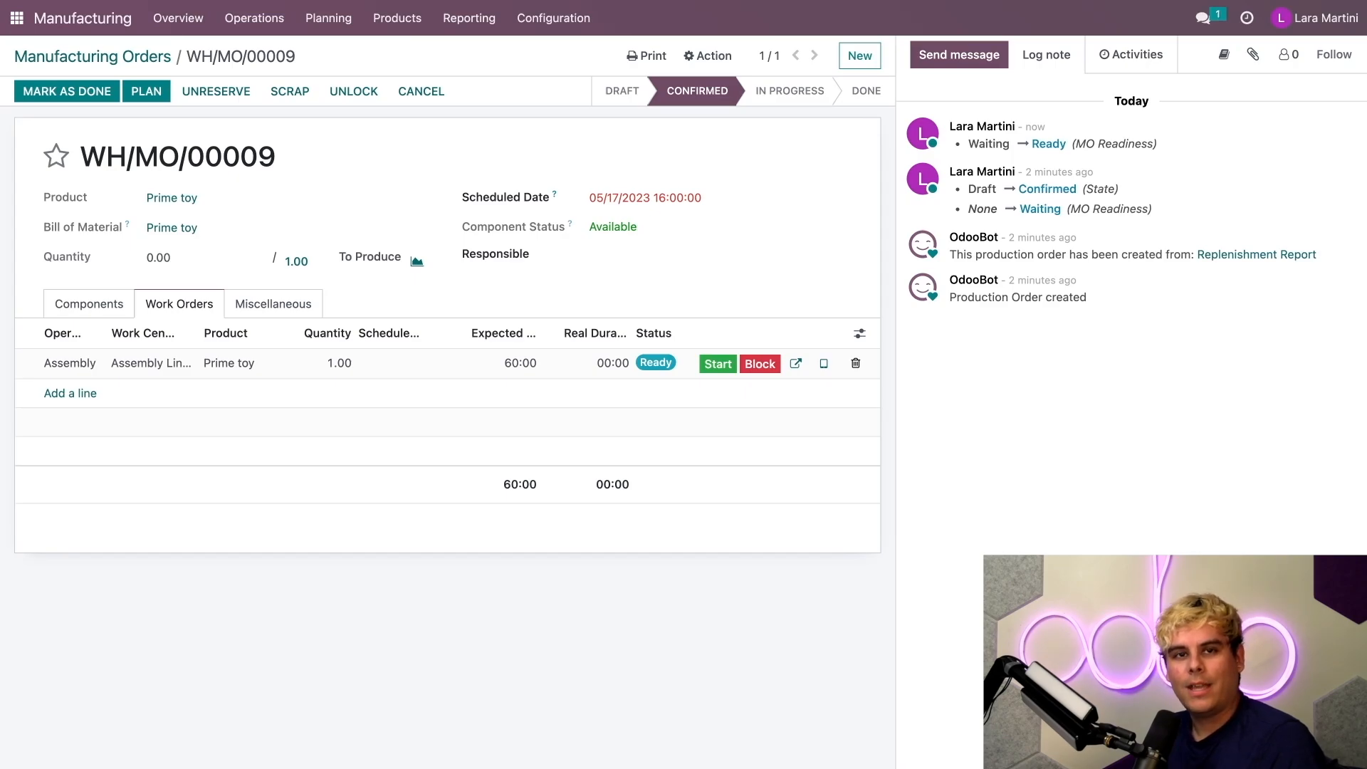
pyautogui.click(718, 363)
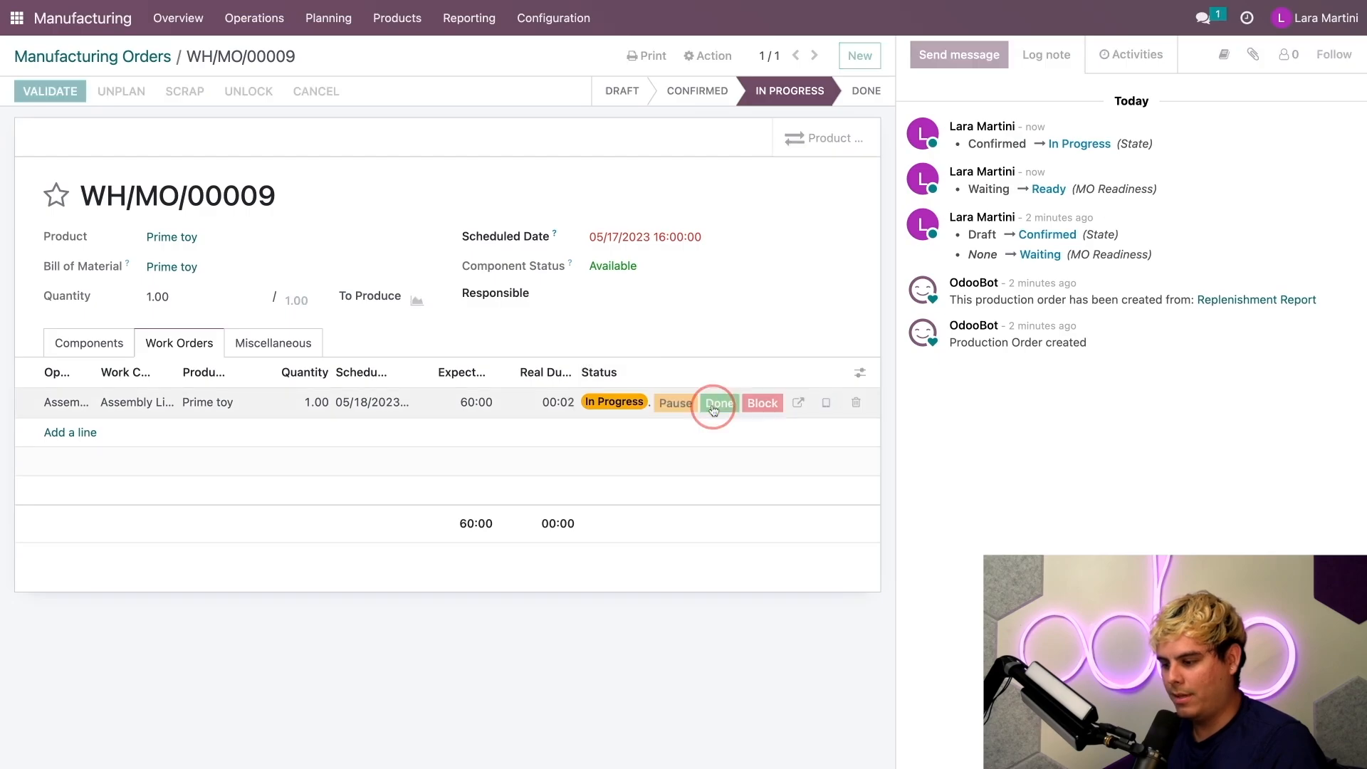
pyautogui.click(717, 402)
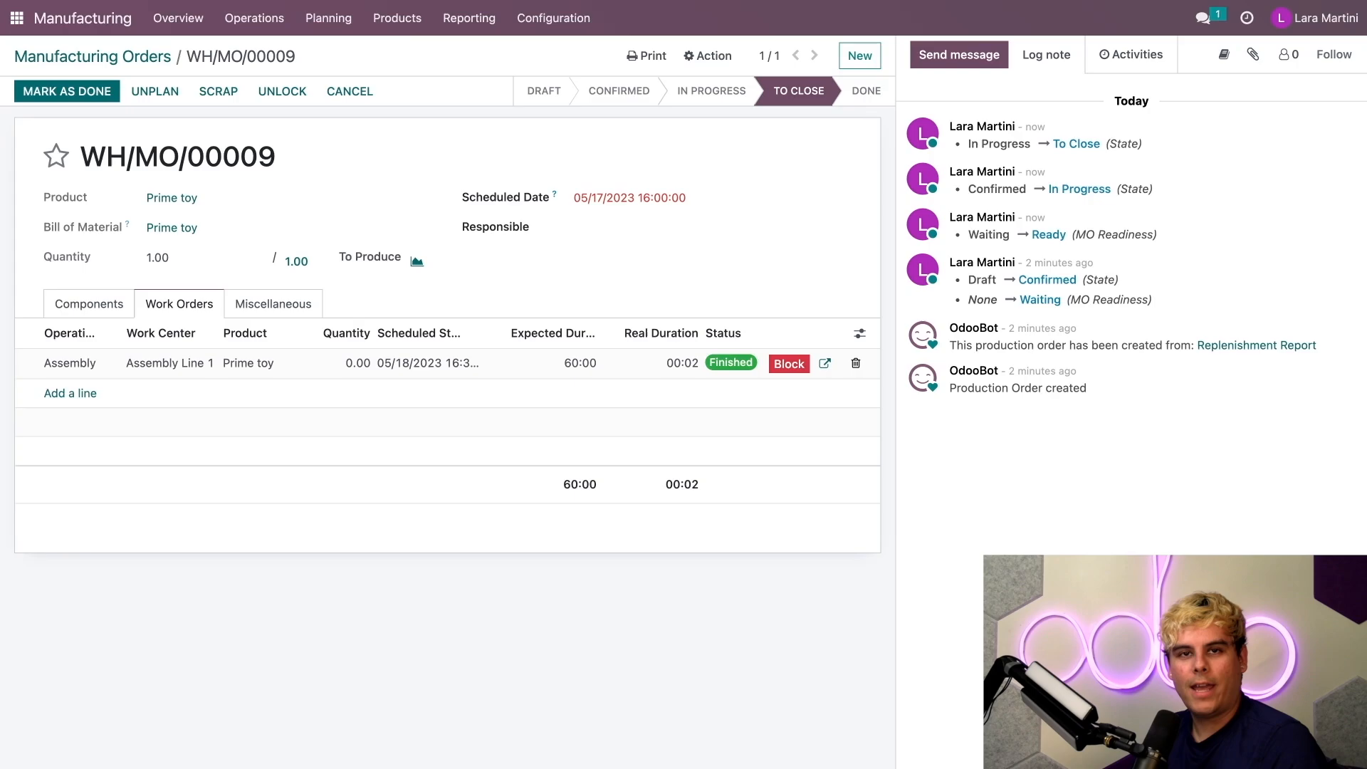
pyautogui.click(67, 91)
pyautogui.write('/inv')
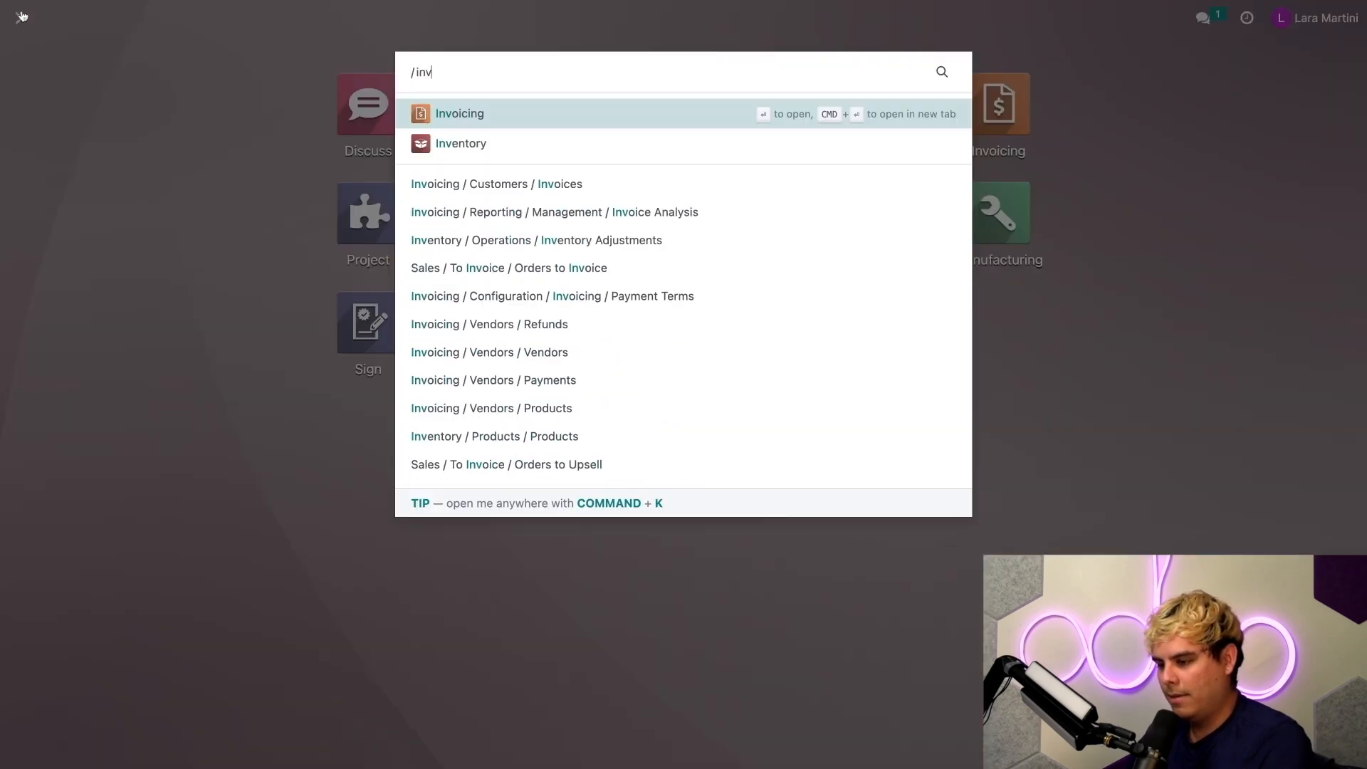
# - From Inventory's delivery orders to process, open delivery WH/OUT/00015
pyautogui.click(460, 142)
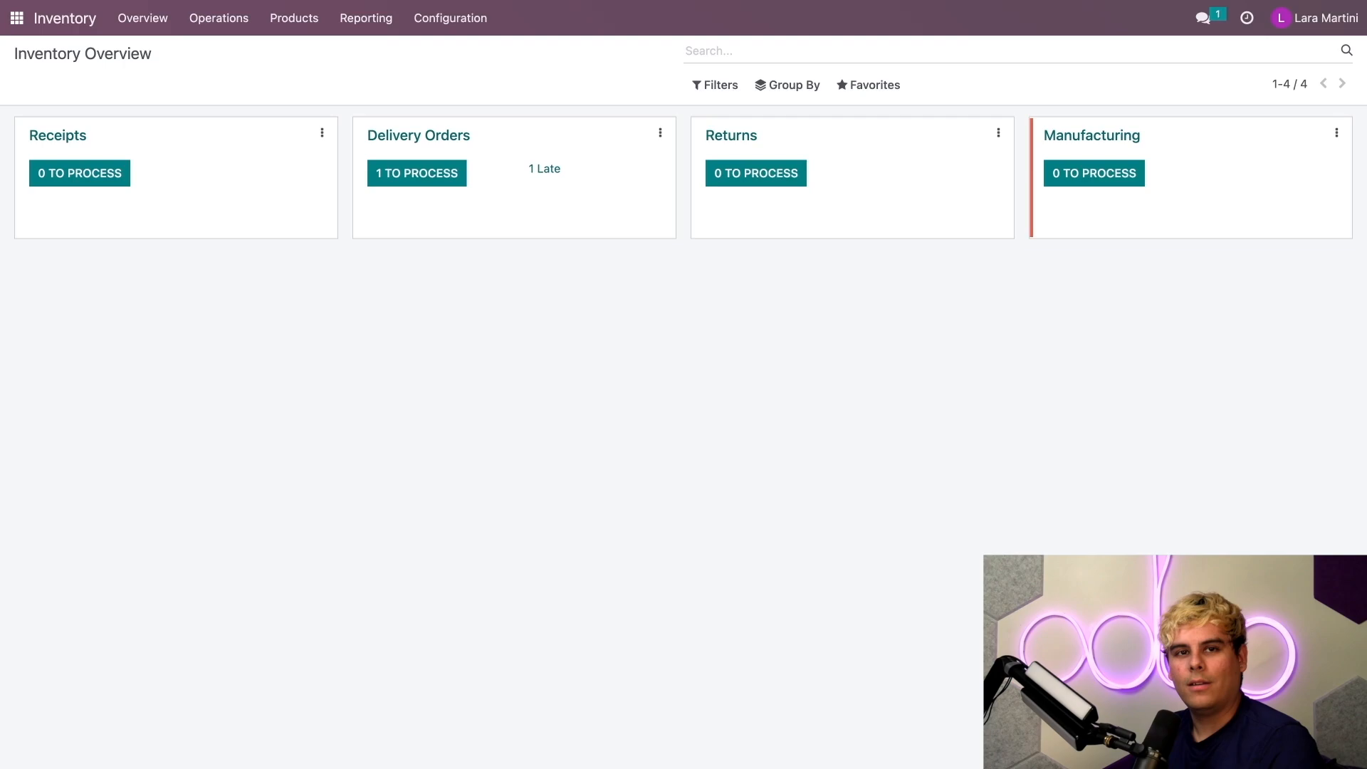
pyautogui.click(417, 172)
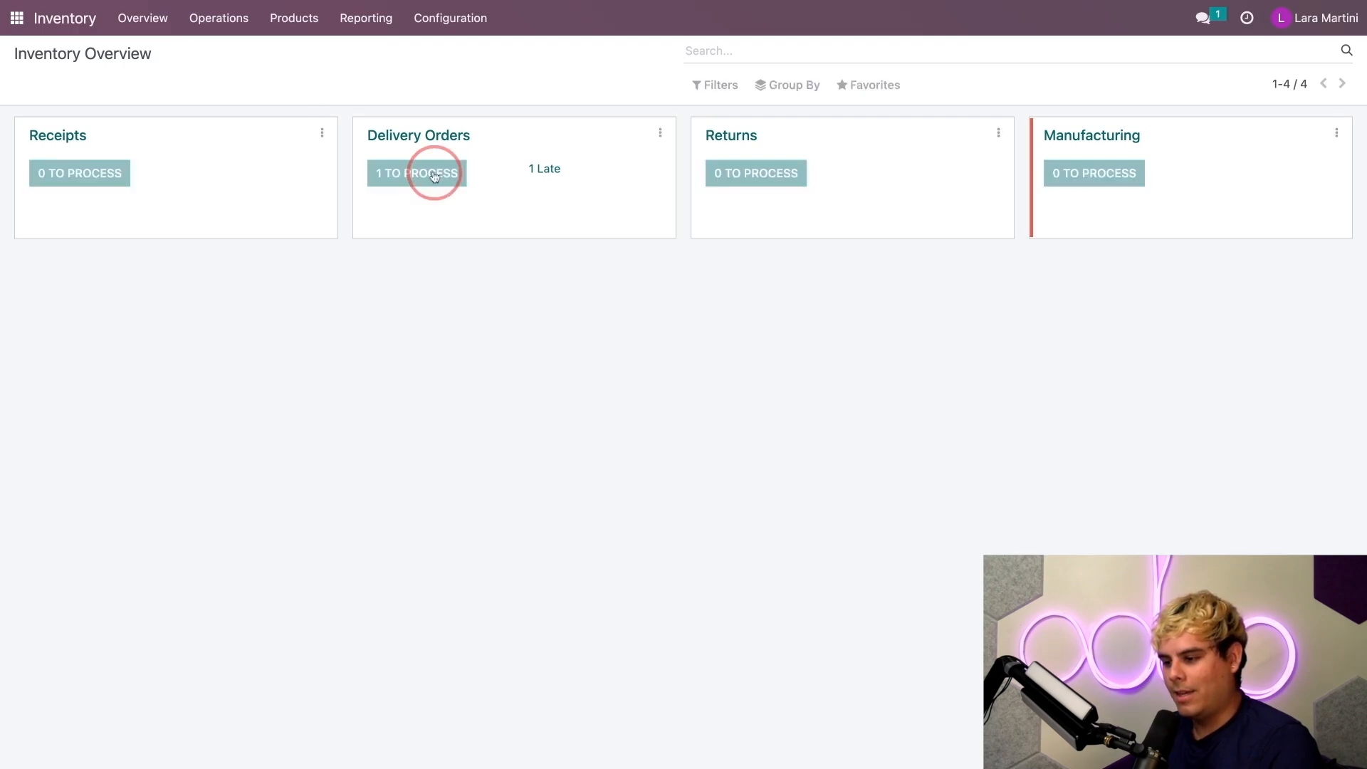
pyautogui.click(417, 172)
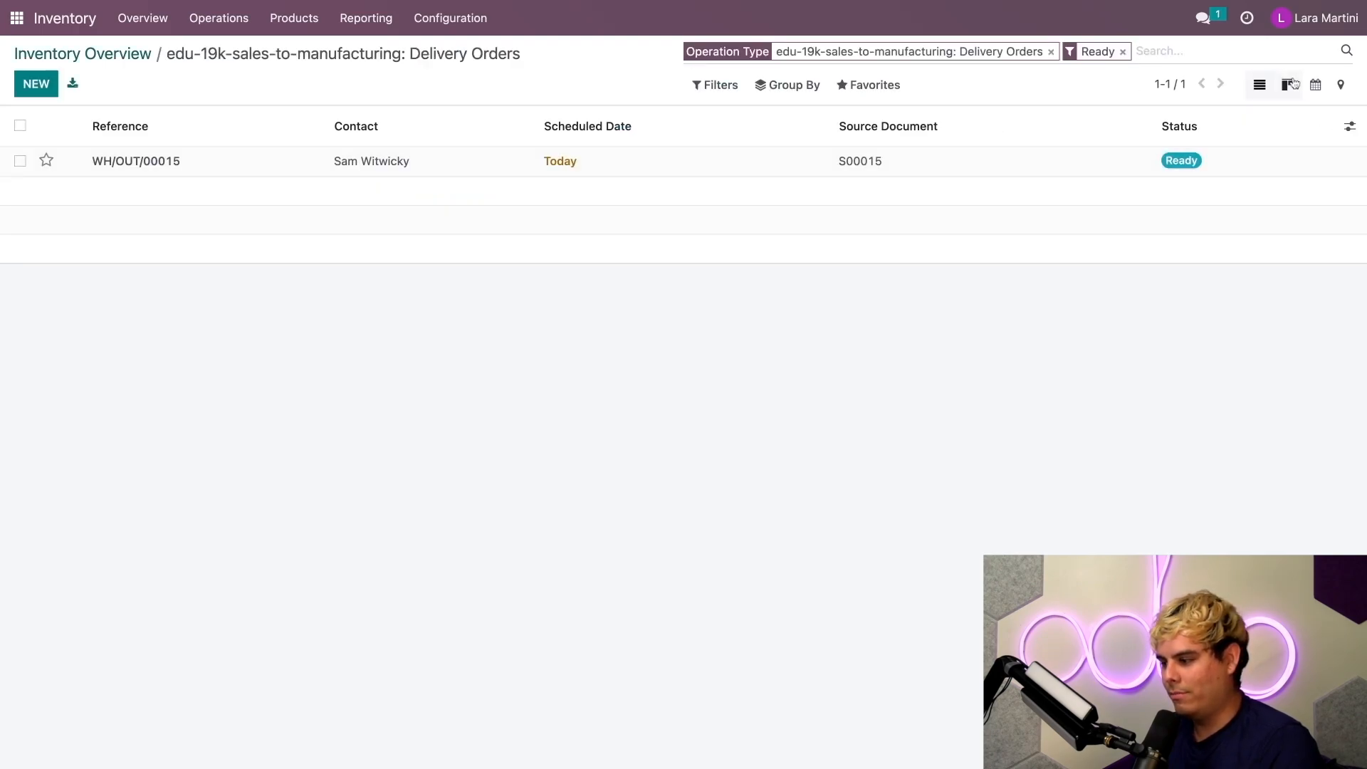
pyautogui.click(135, 161)
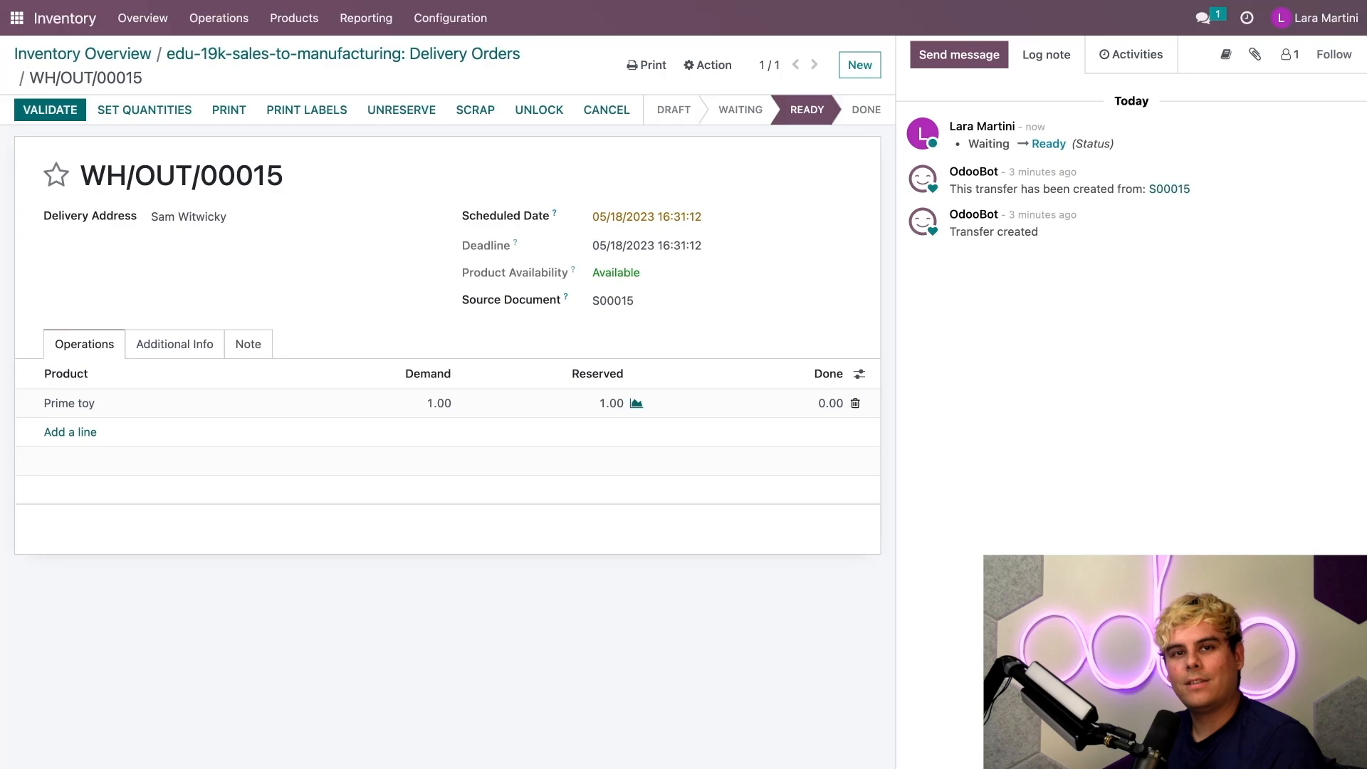
pyautogui.moveTo(839, 146)
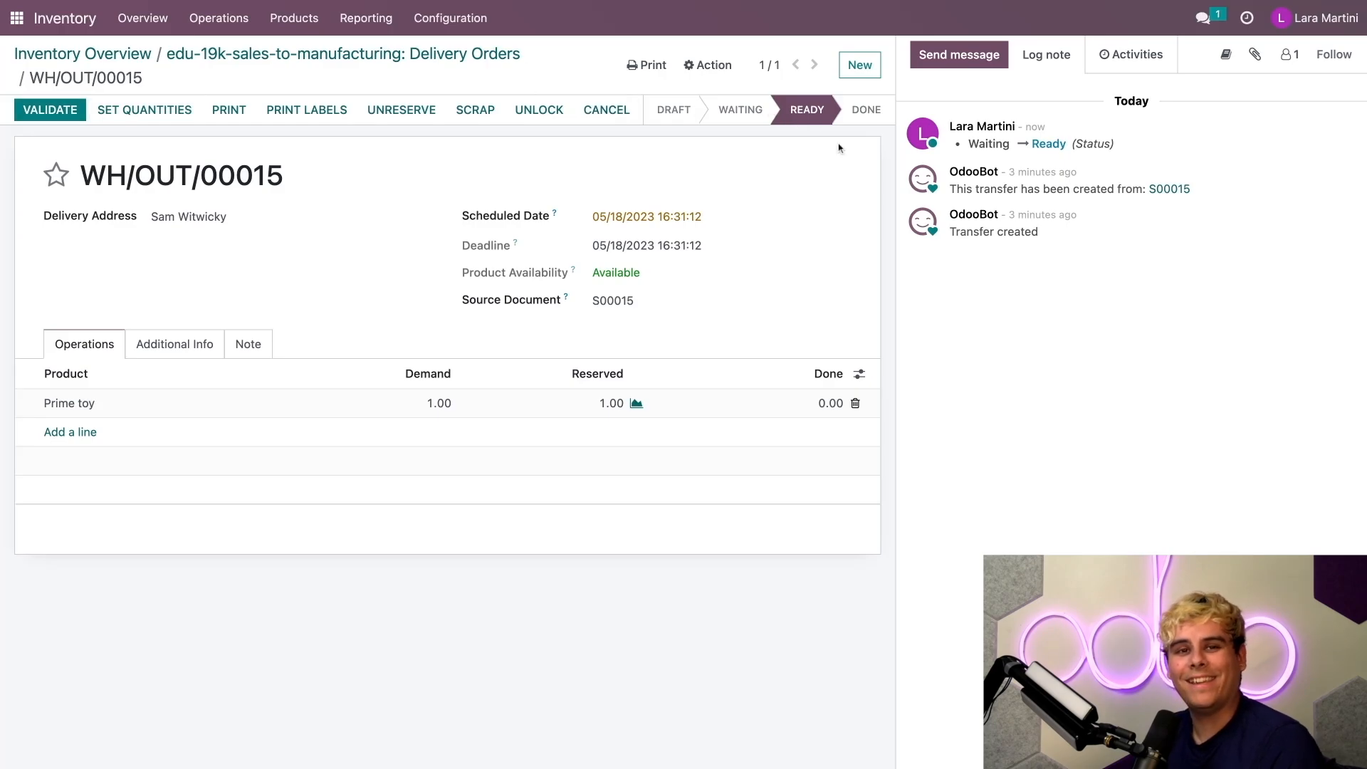
# - Validate WH/OUT/00015, applying all demanded quantities so the Prime toy delivery is Done
pyautogui.click(50, 110)
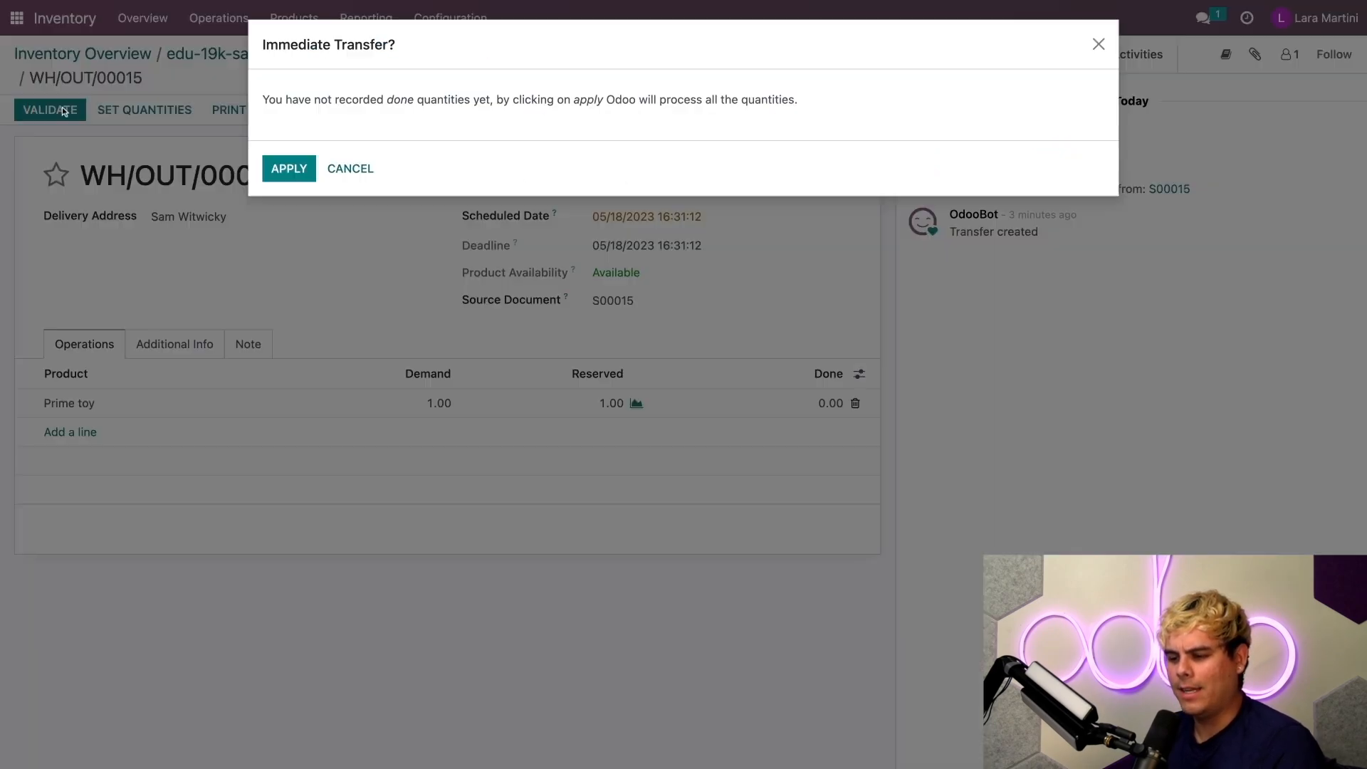
pyautogui.click(289, 168)
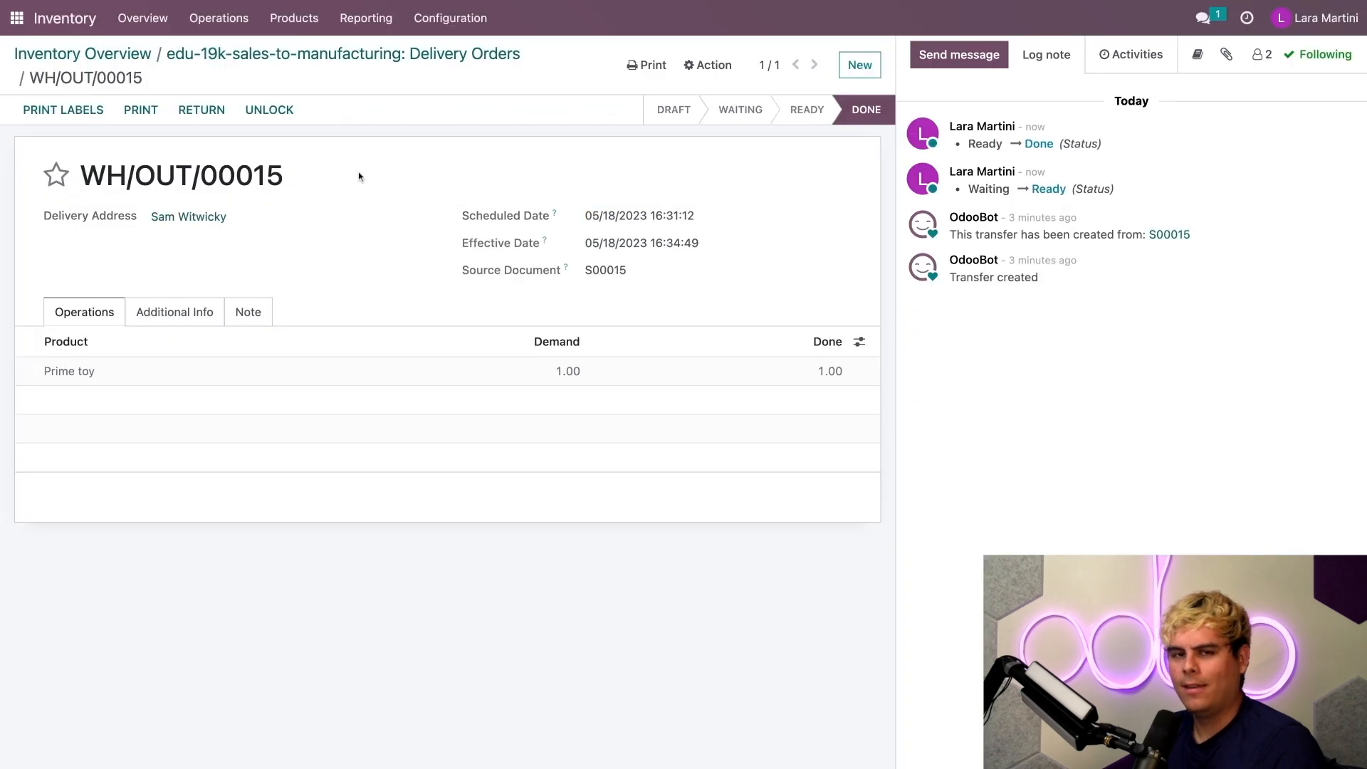